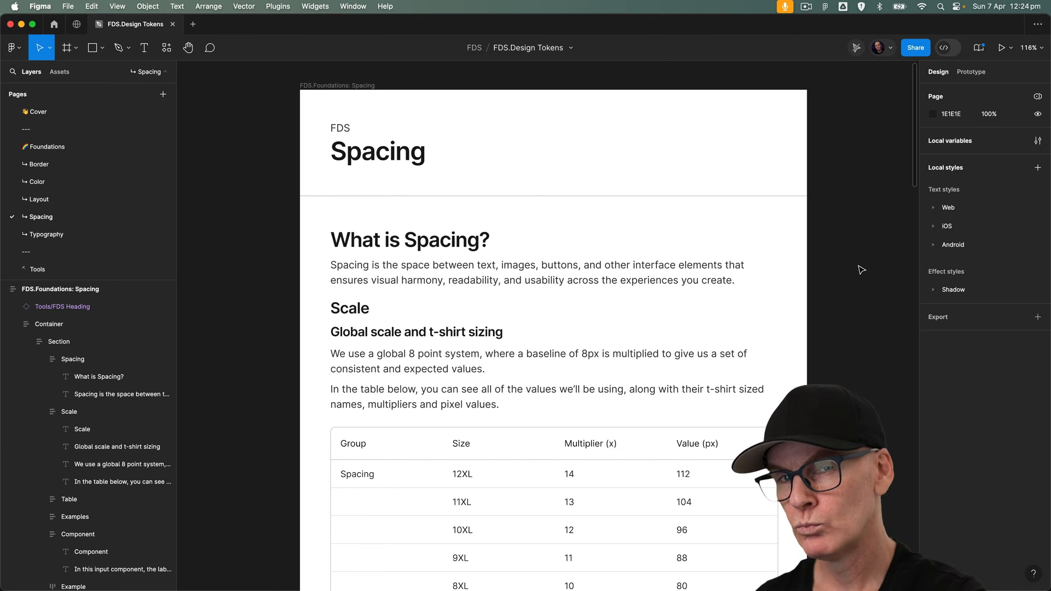
mouse_move(858, 178)
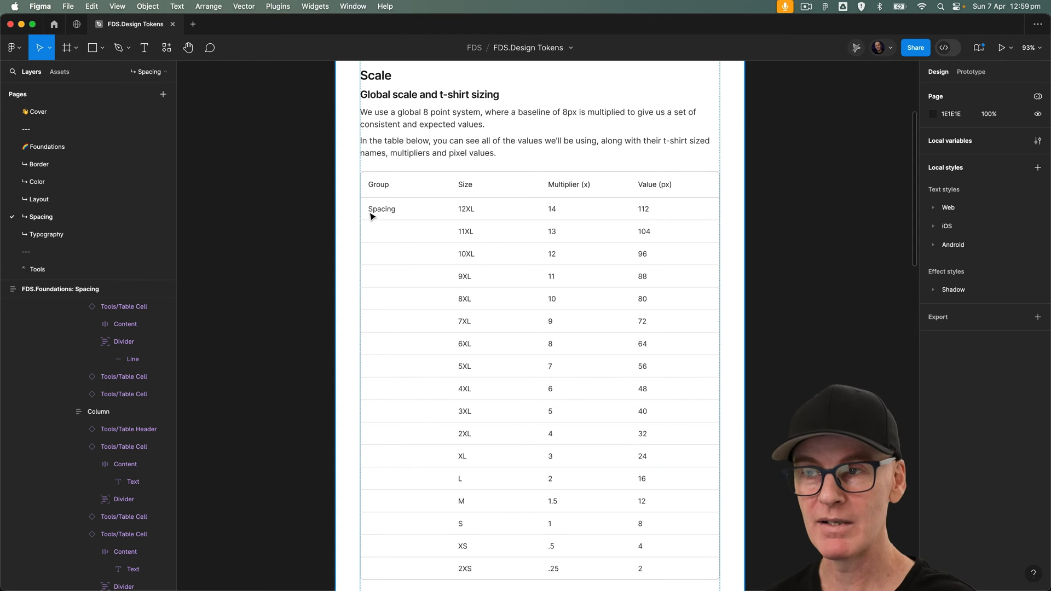
mouse_move(461, 574)
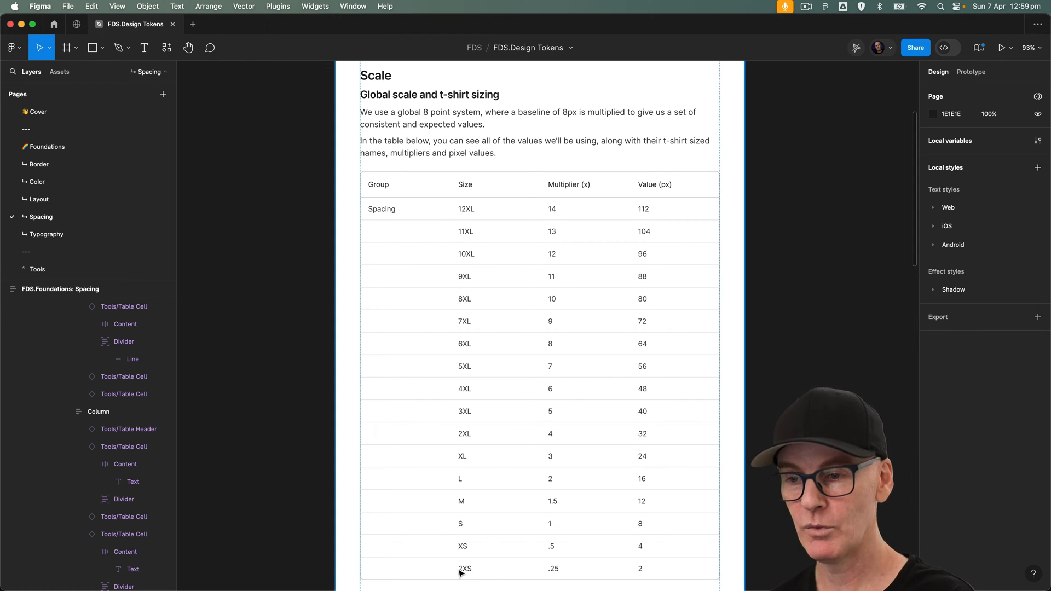
mouse_move(524, 291)
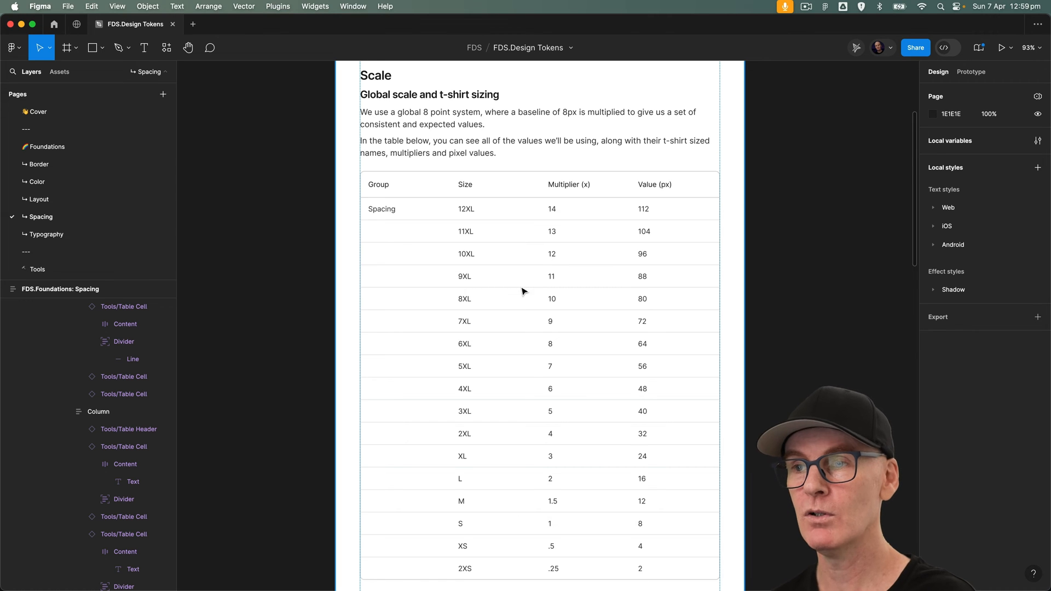
mouse_move(462, 213)
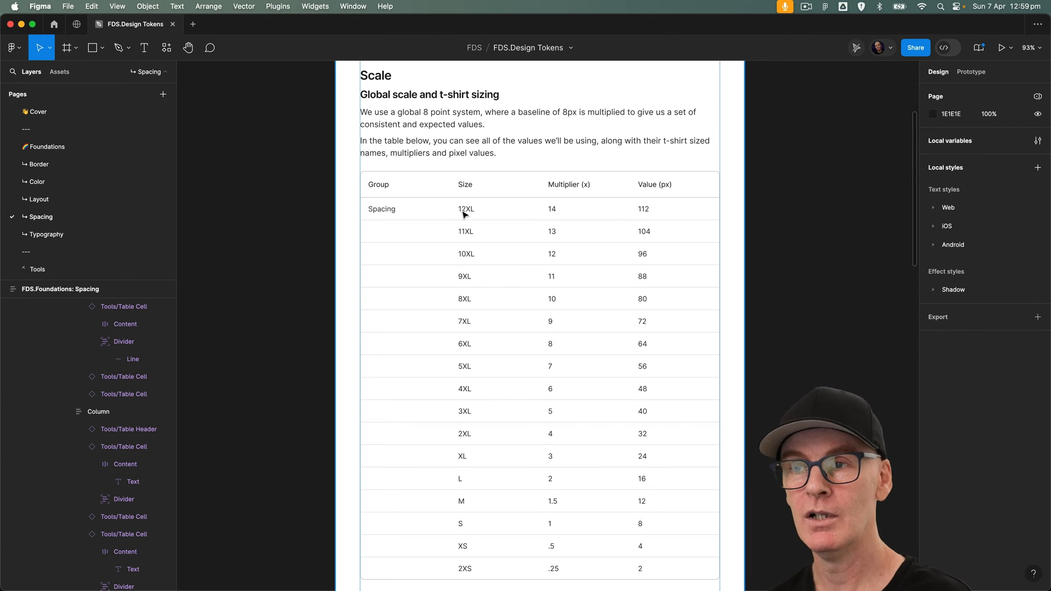
mouse_move(570, 205)
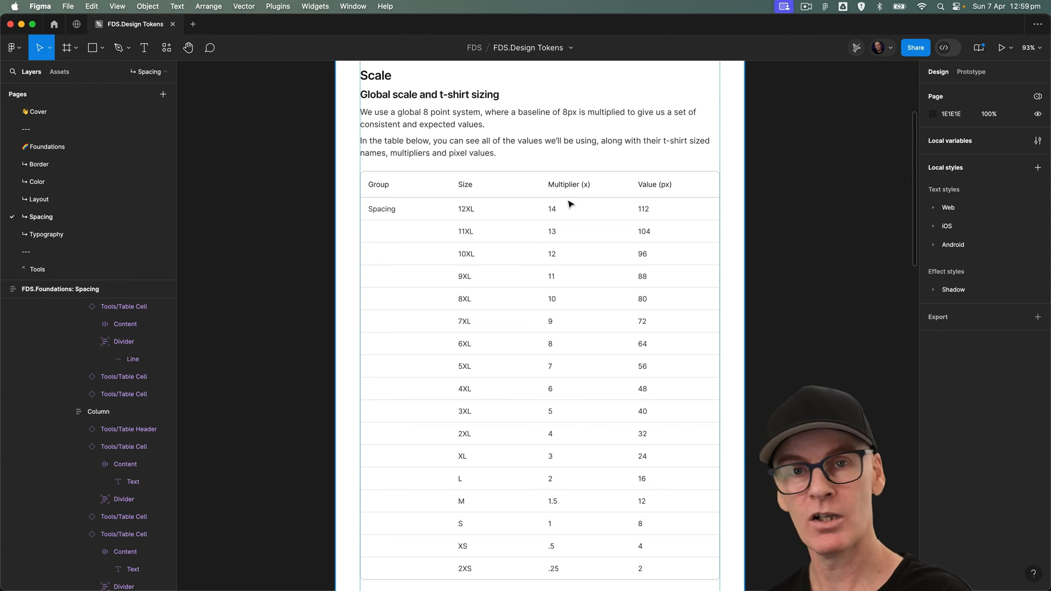
mouse_move(672, 214)
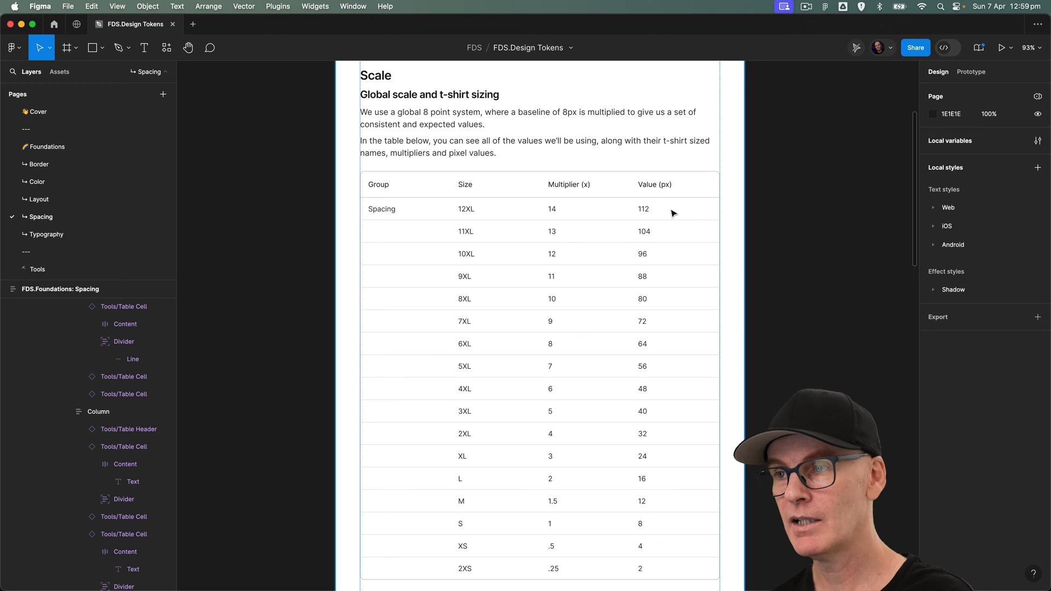
mouse_move(689, 216)
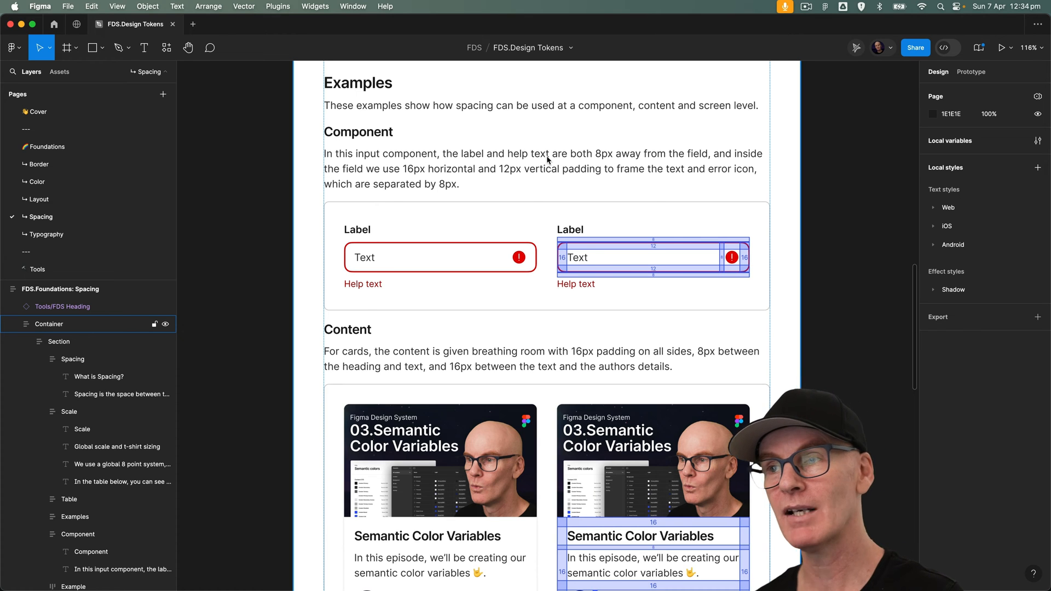
mouse_move(701, 163)
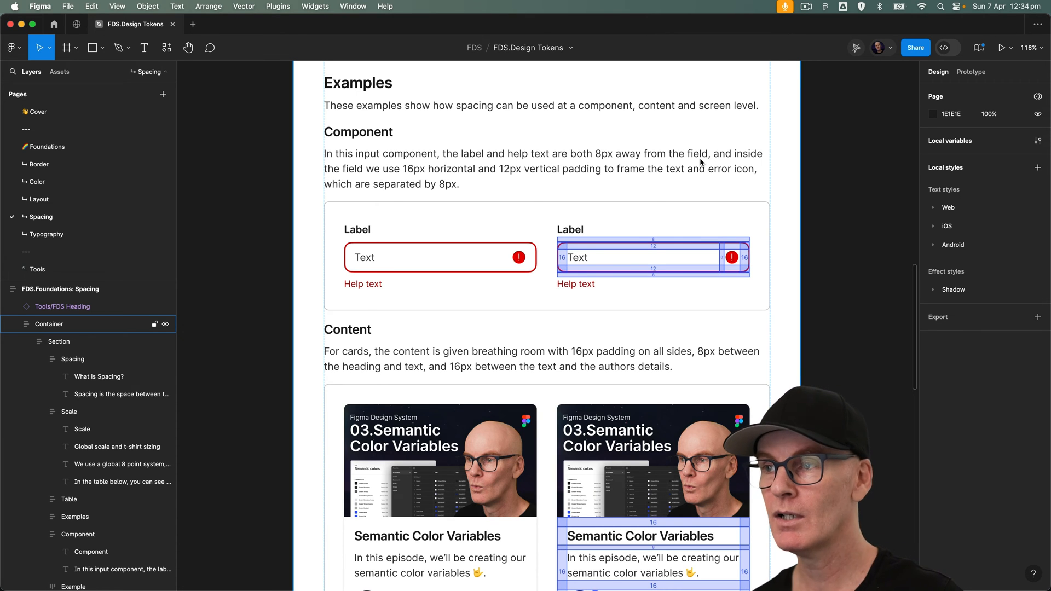
mouse_move(425, 172)
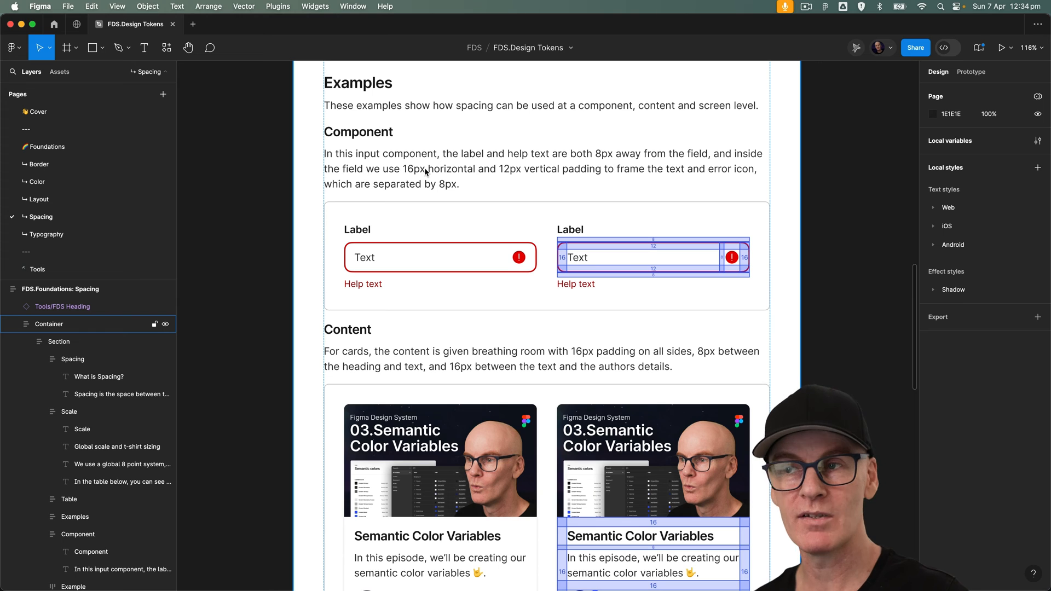
mouse_move(556, 176)
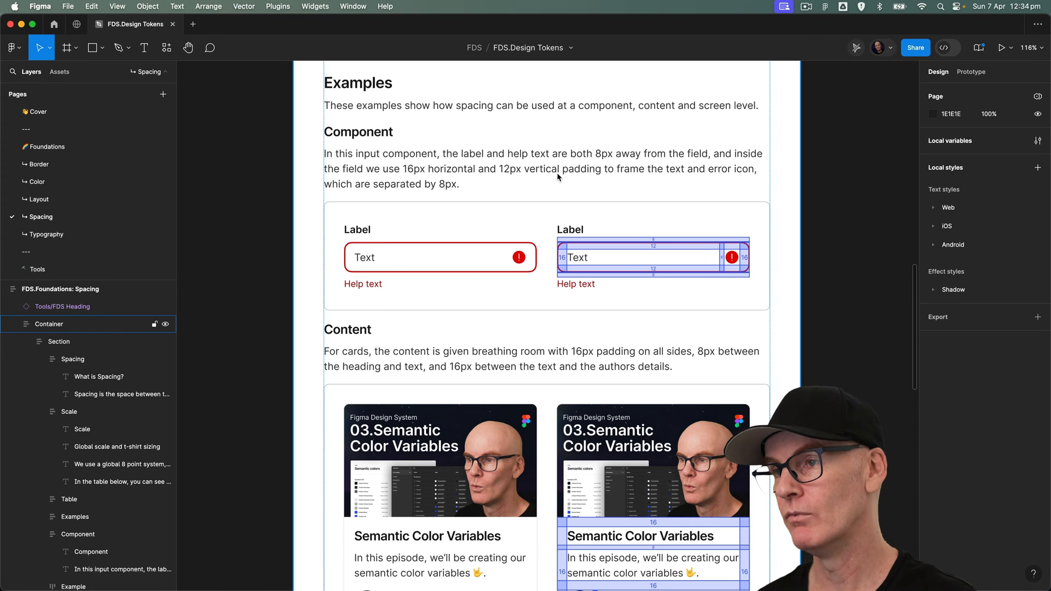
mouse_move(694, 178)
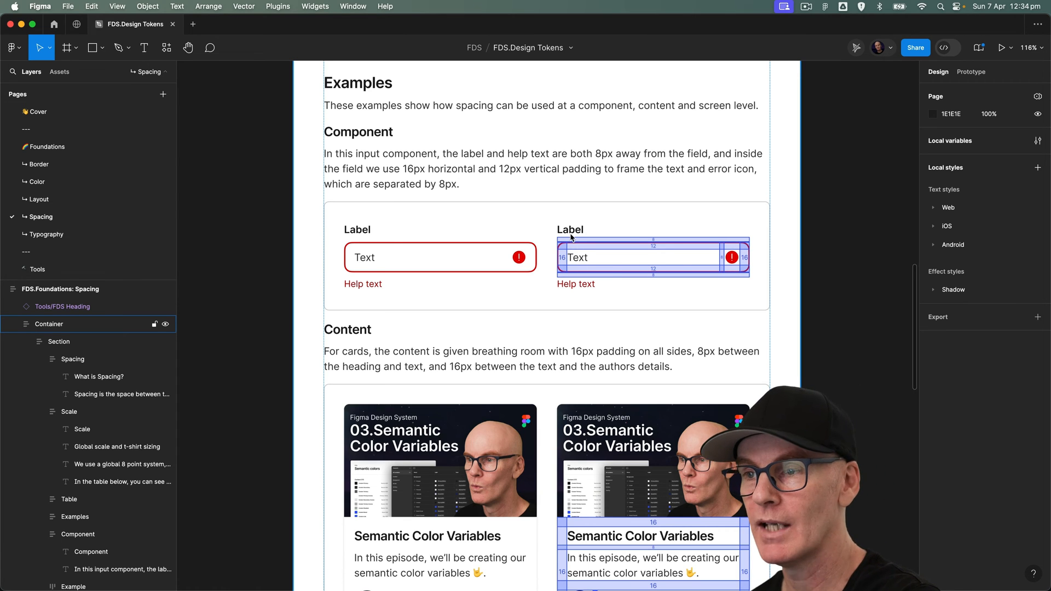
mouse_move(569, 273)
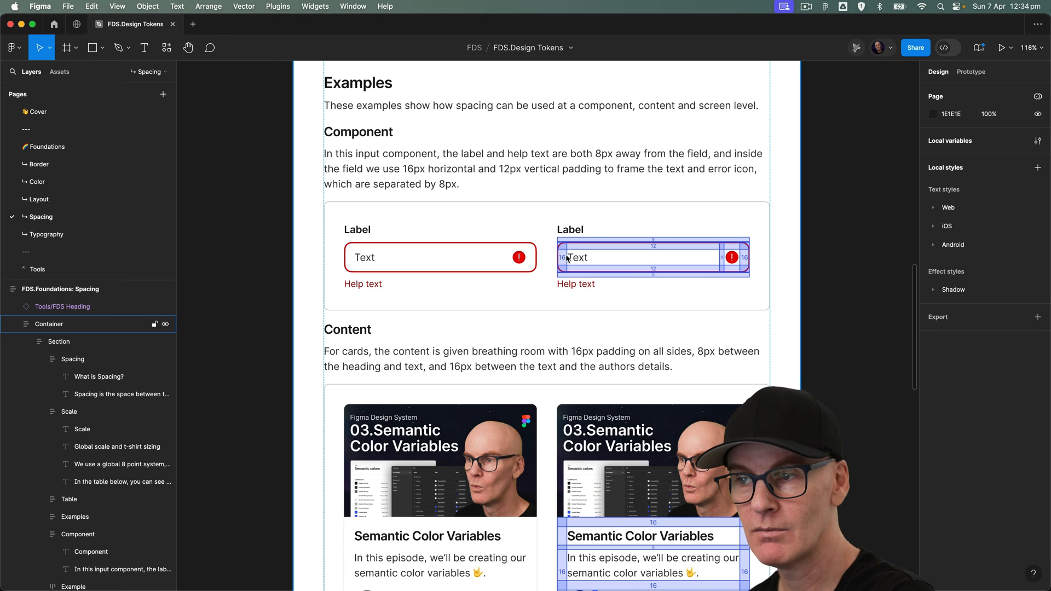
mouse_move(561, 264)
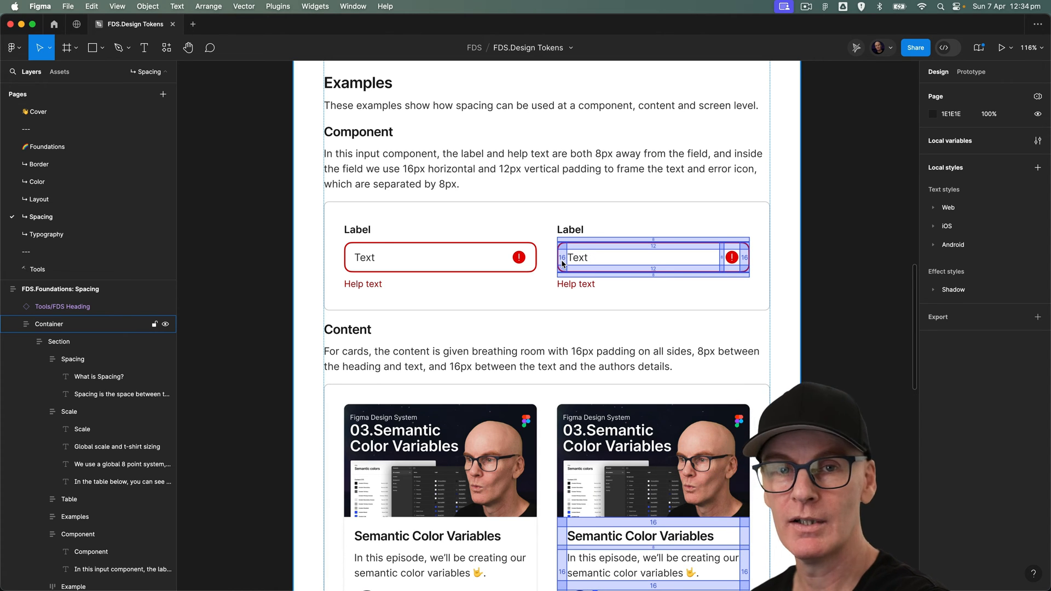
mouse_move(742, 260)
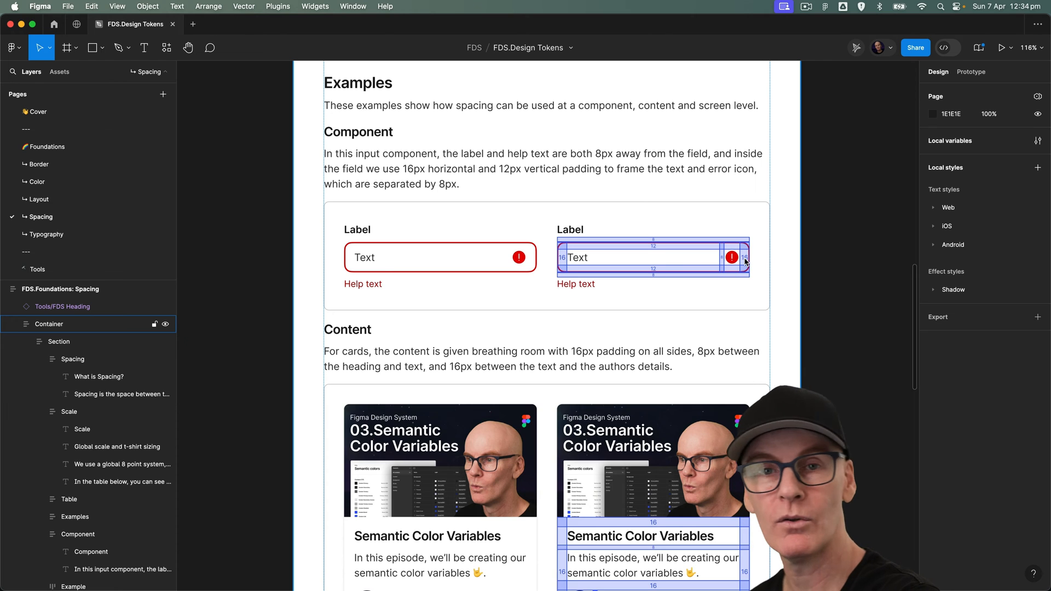
mouse_move(589, 261)
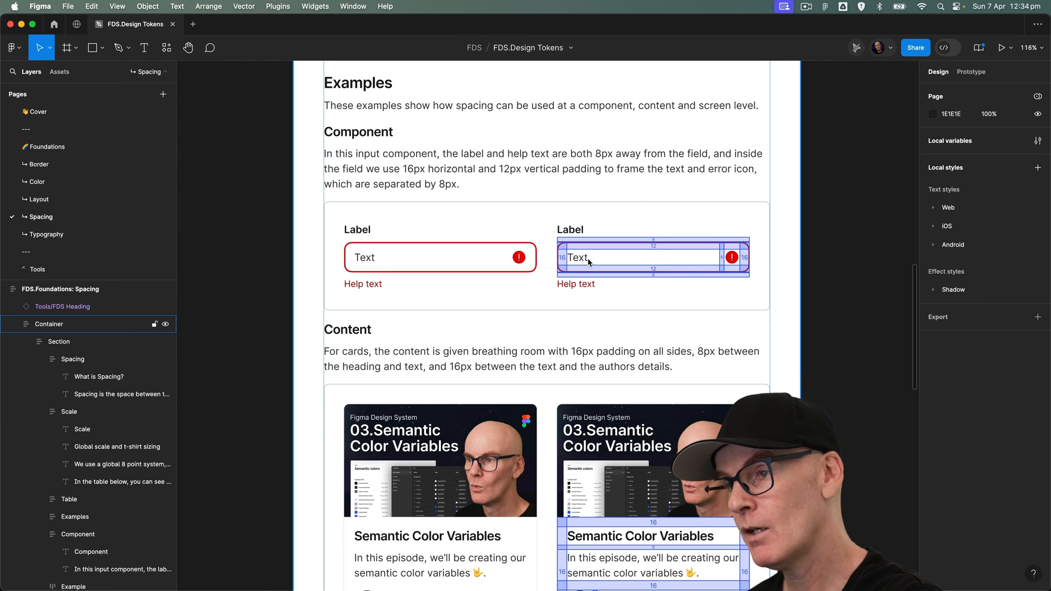
mouse_move(729, 262)
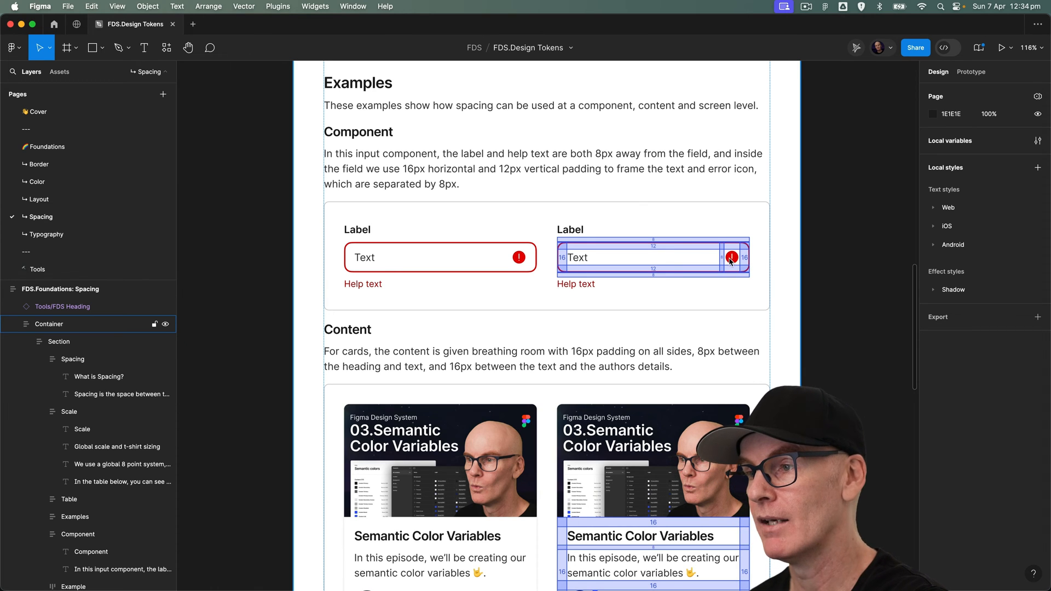
mouse_move(438, 264)
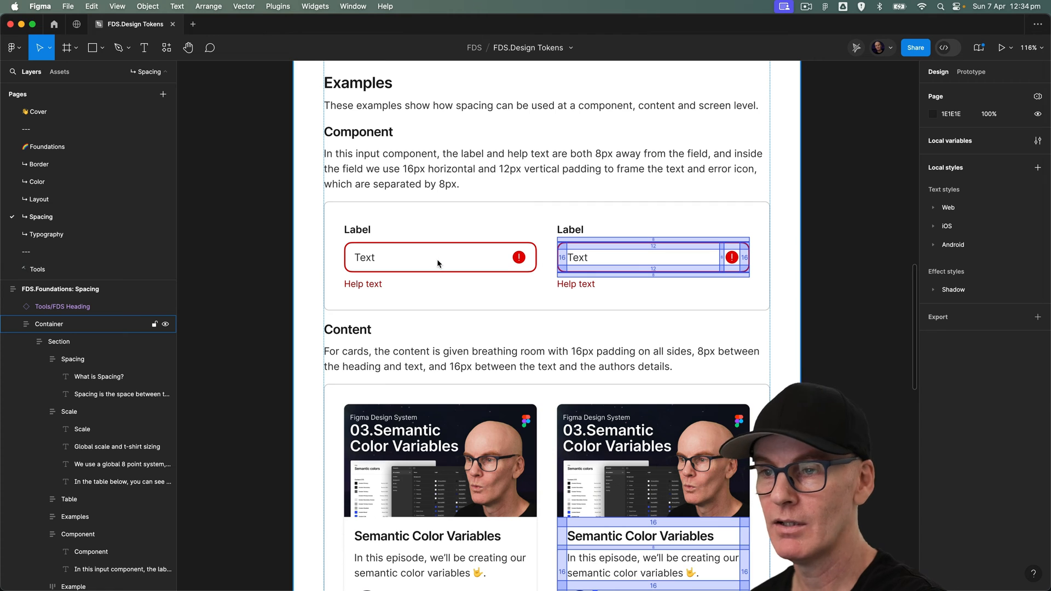
mouse_move(384, 263)
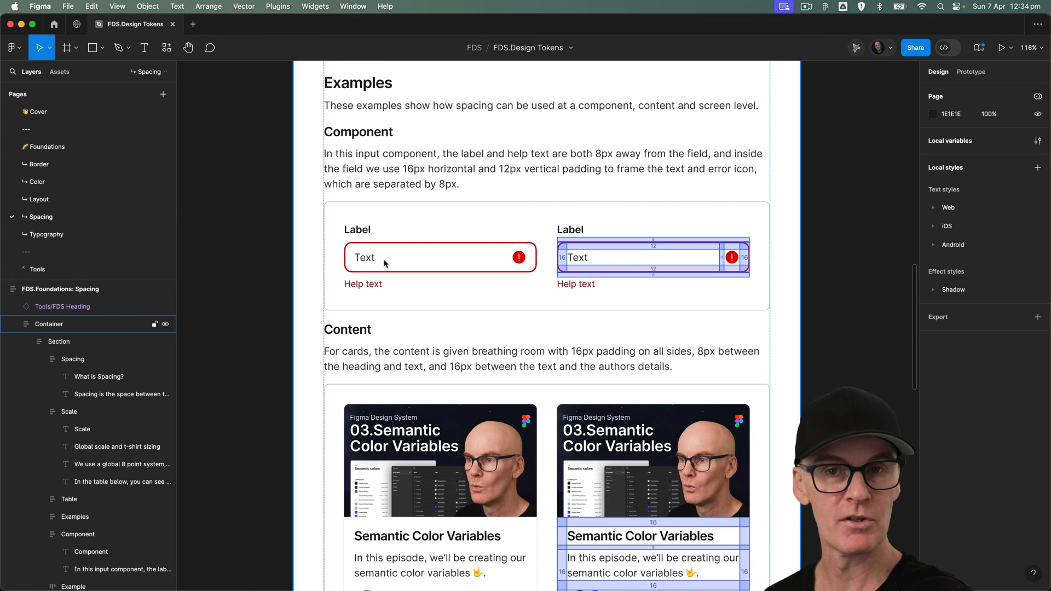
- Scroll the canvas down to the Content card with its 16px padding and spacing overlays
scroll(down, 3)
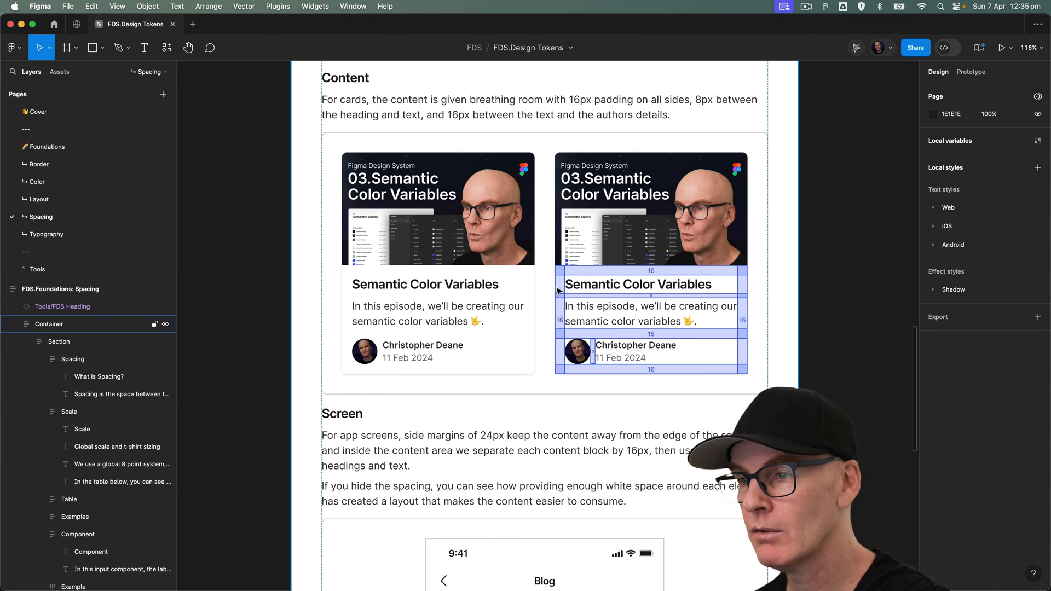
mouse_move(598, 300)
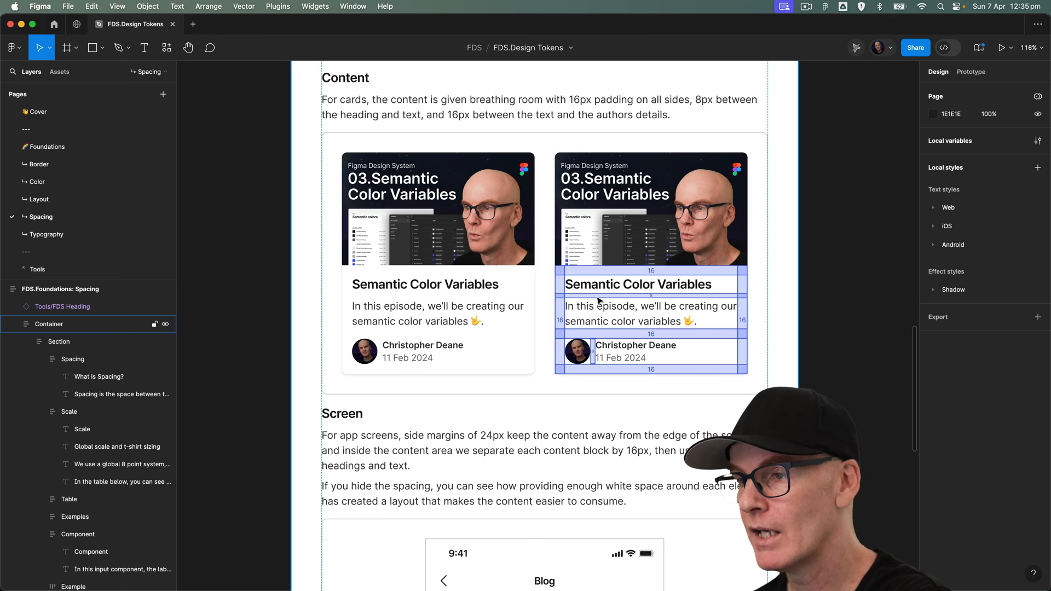
mouse_move(633, 333)
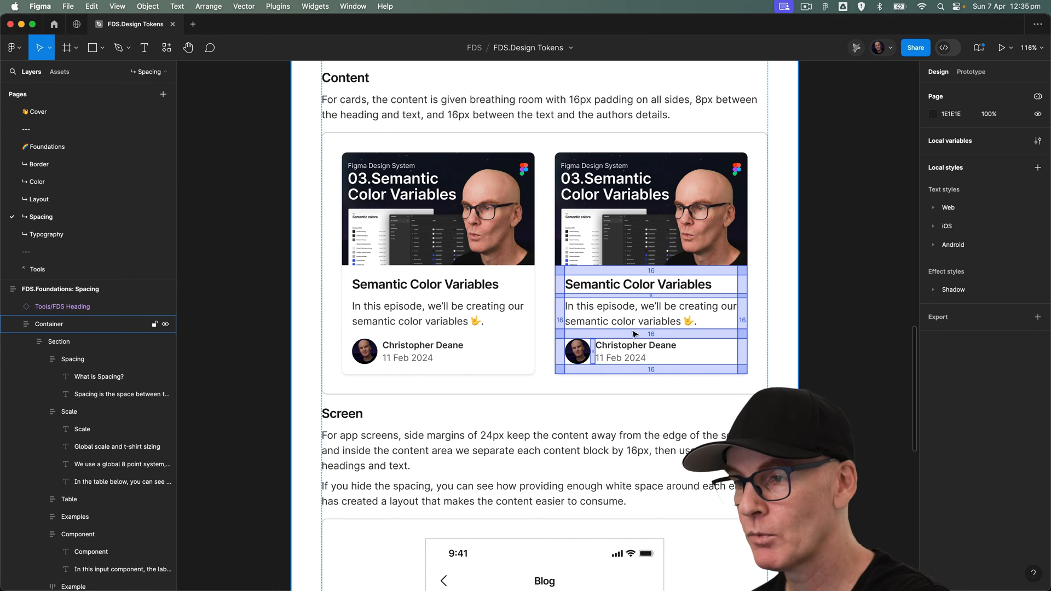
mouse_move(590, 365)
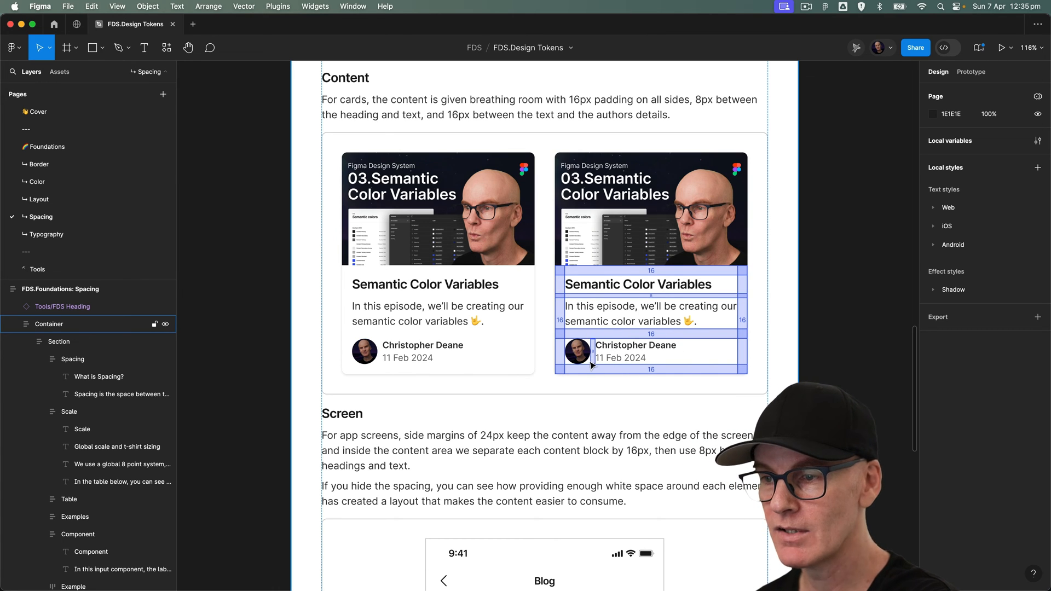
mouse_move(608, 356)
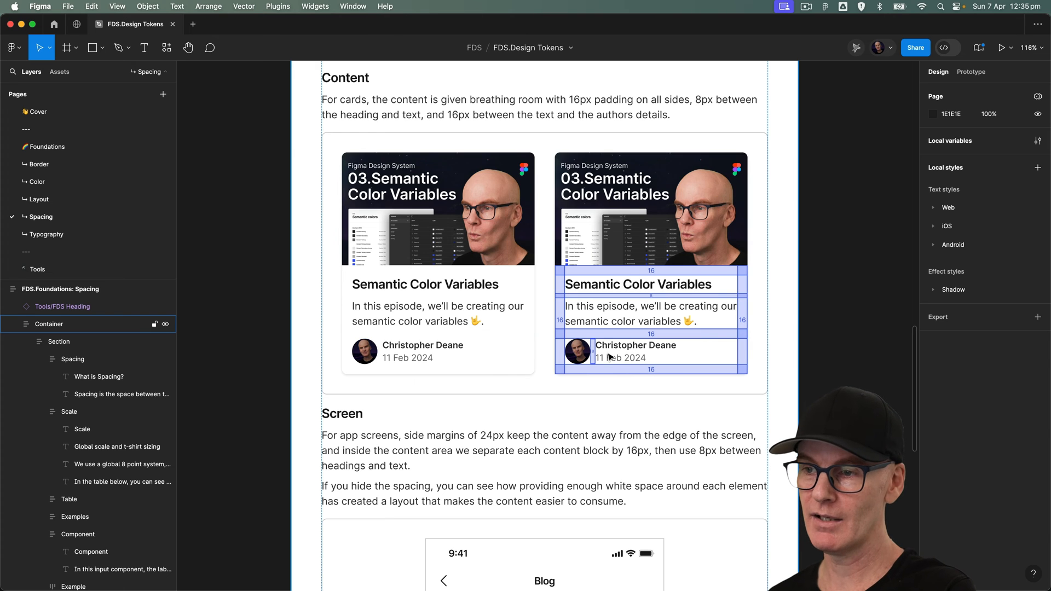
mouse_move(594, 360)
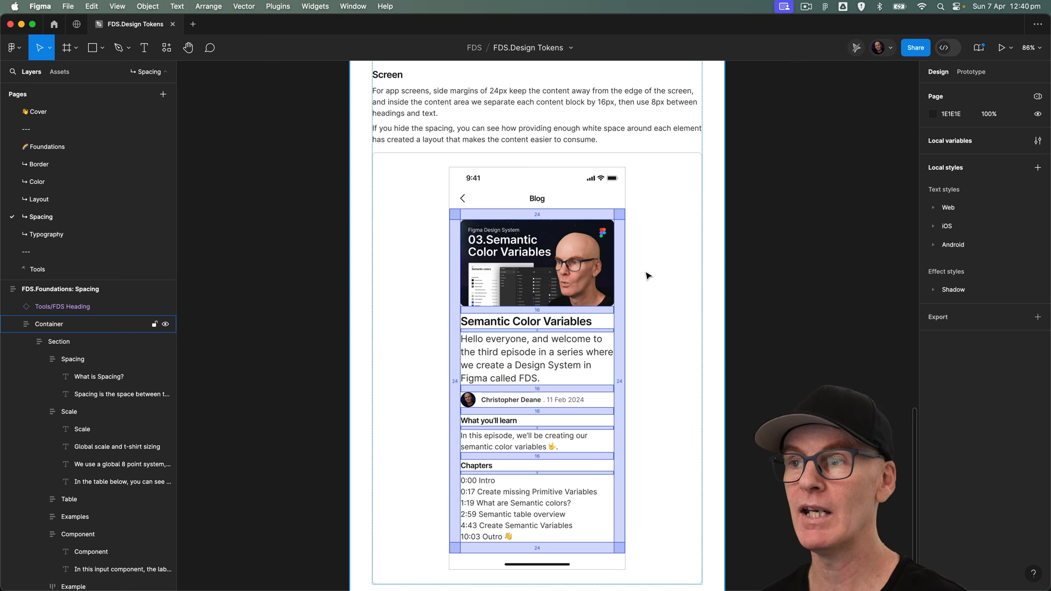
mouse_move(564, 457)
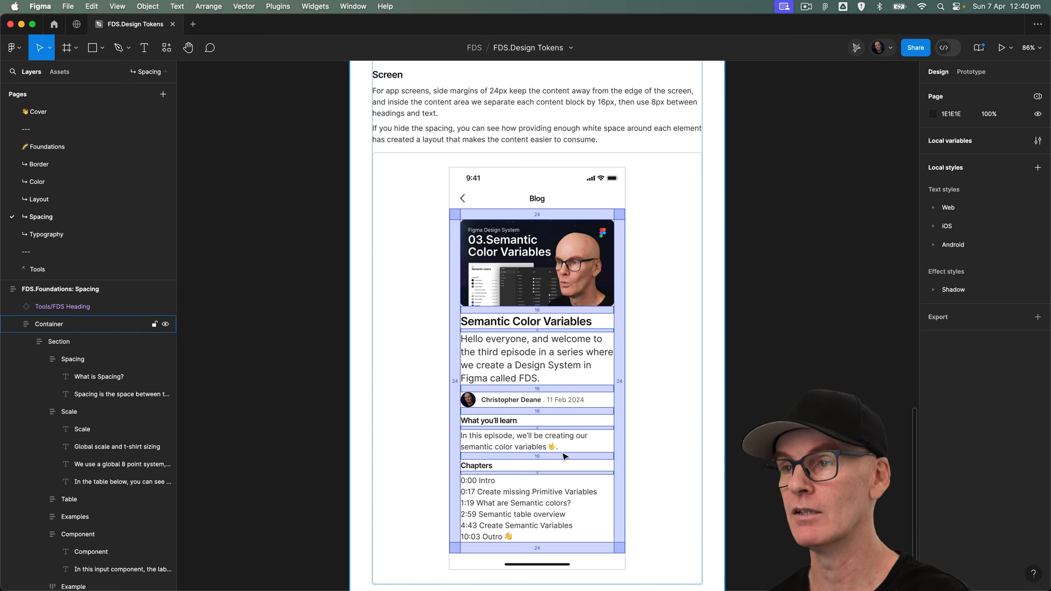
- Hide the Spacing layer on the example blog screen so only its content shows
click(783, 205)
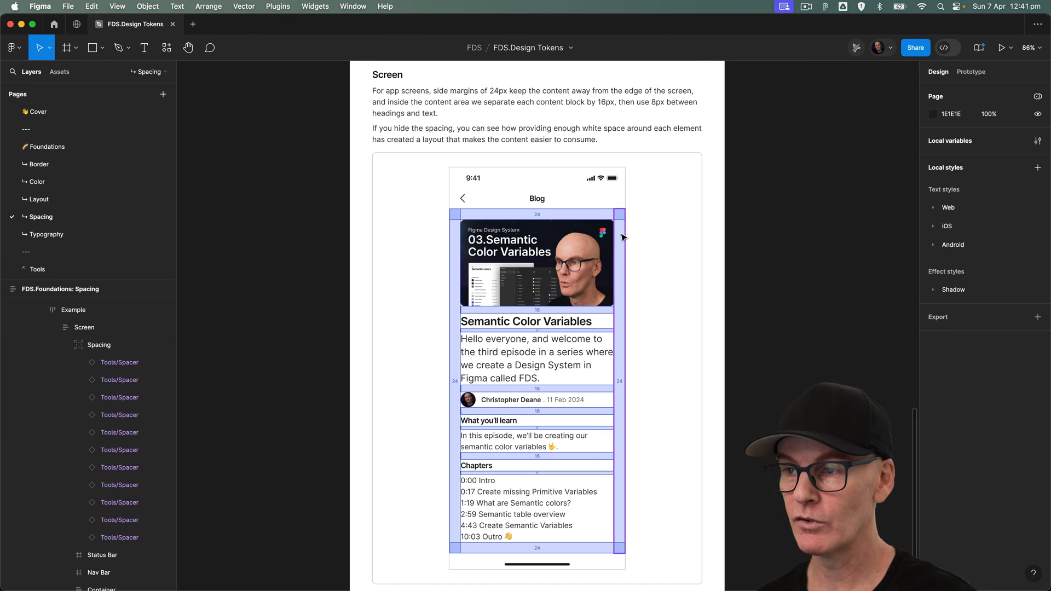
click(98, 344)
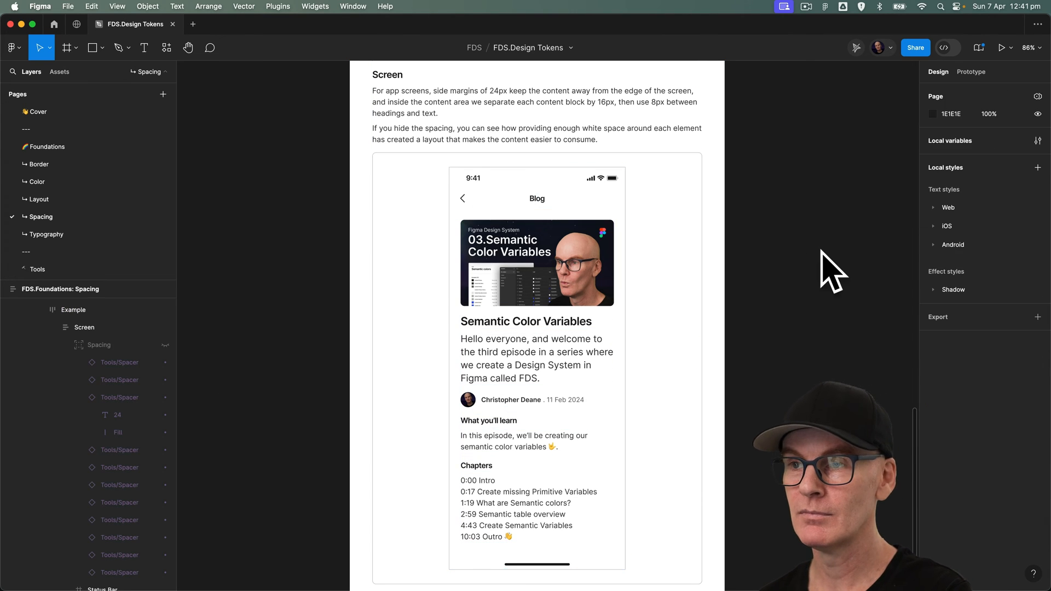
mouse_move(825, 224)
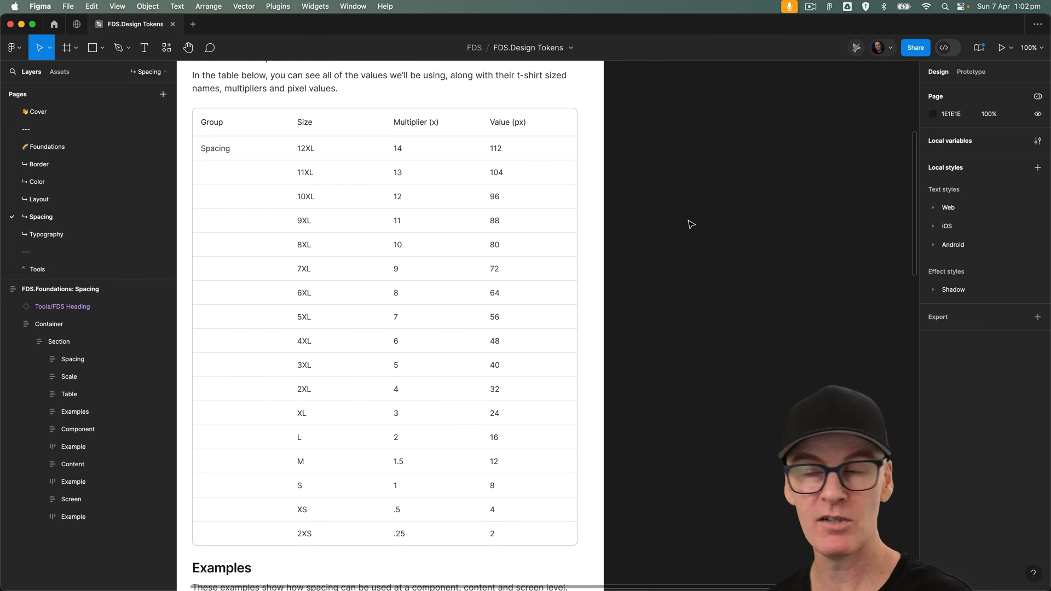
- Create a new local variable collection named 'Spacing'
click(1037, 141)
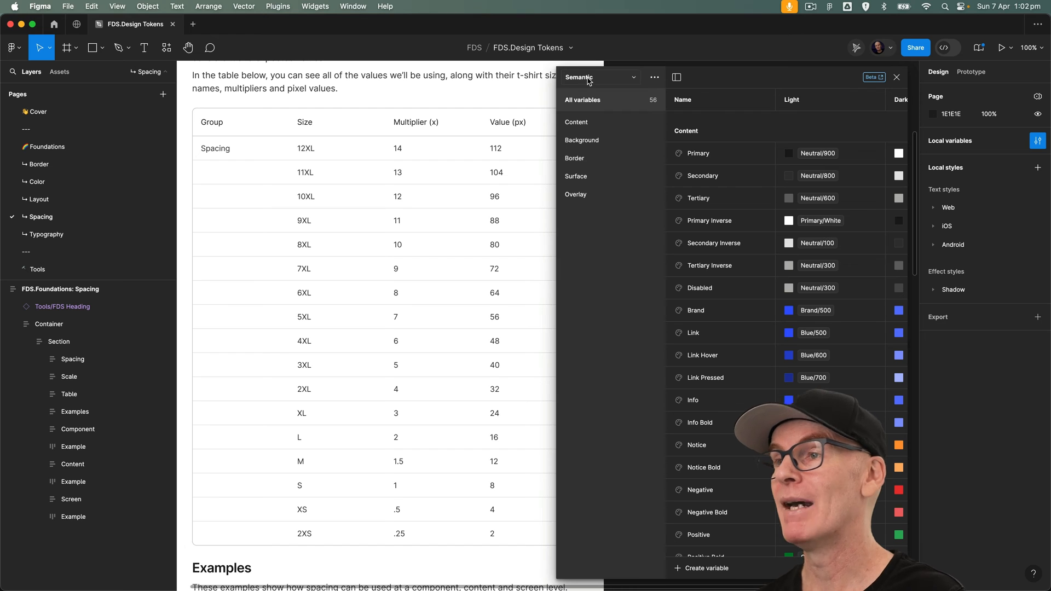
click(654, 77)
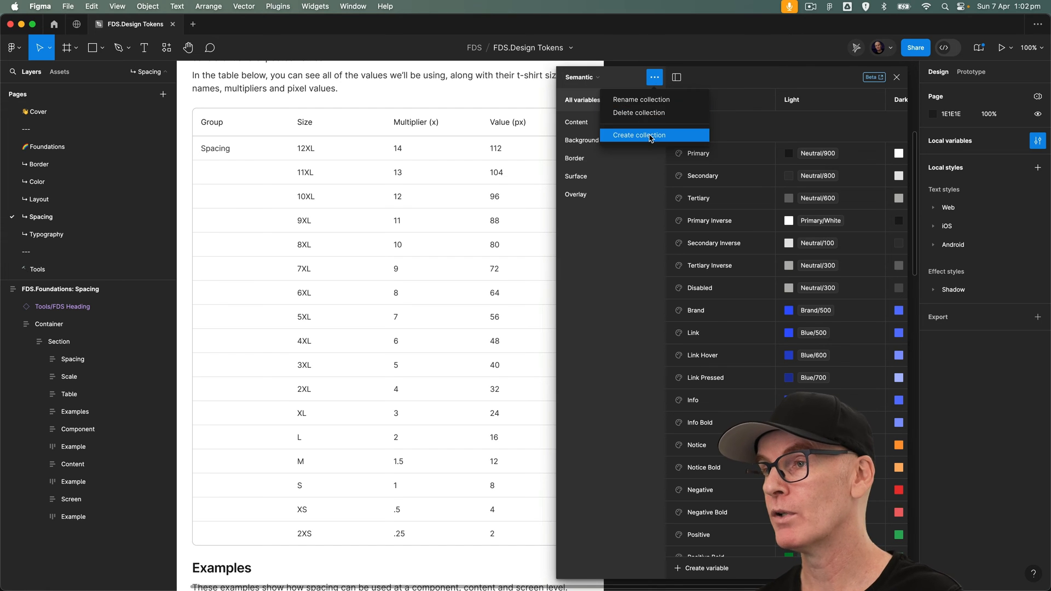
click(638, 135)
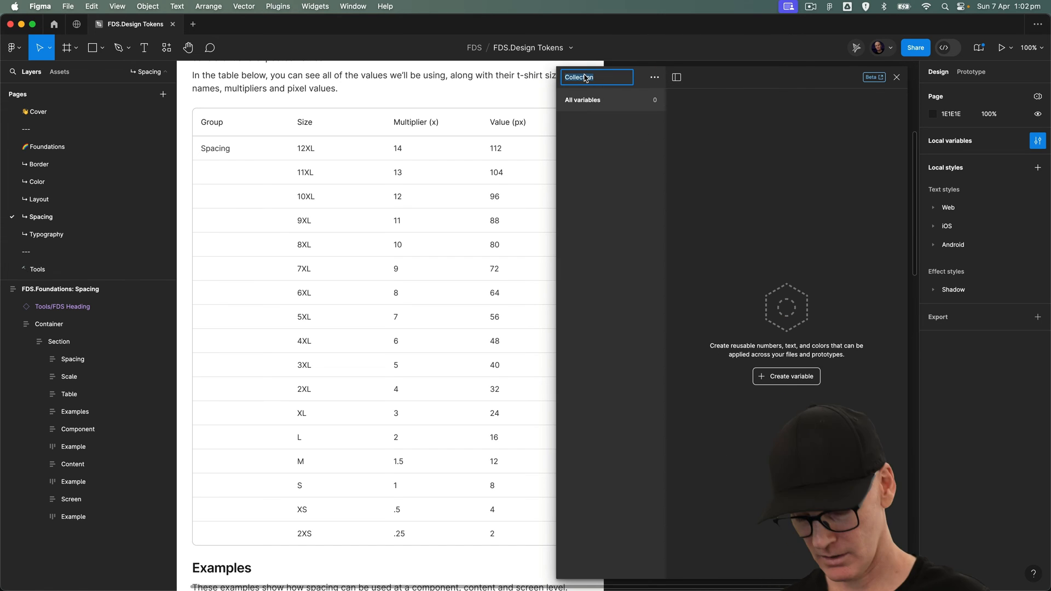
text(Spacing)
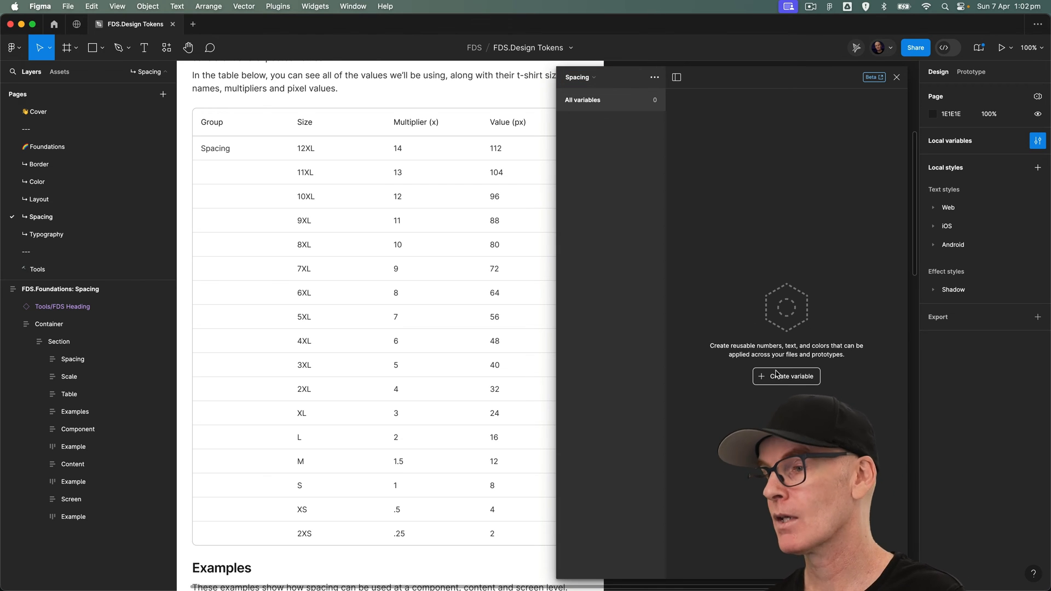
- Add a number variable 2XS with value 2 to the Spacing collection
click(786, 375)
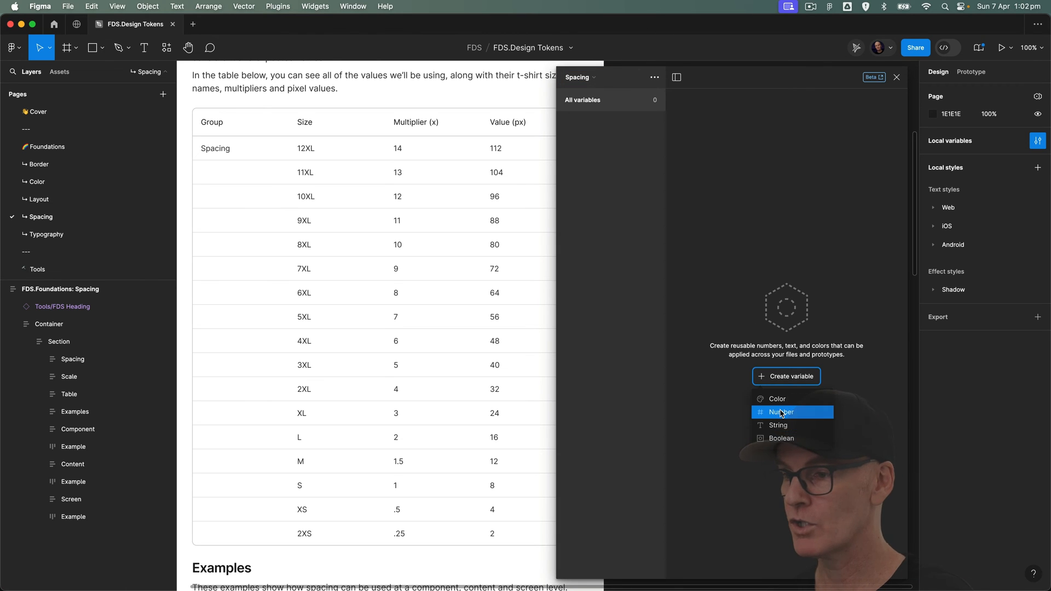
click(780, 411)
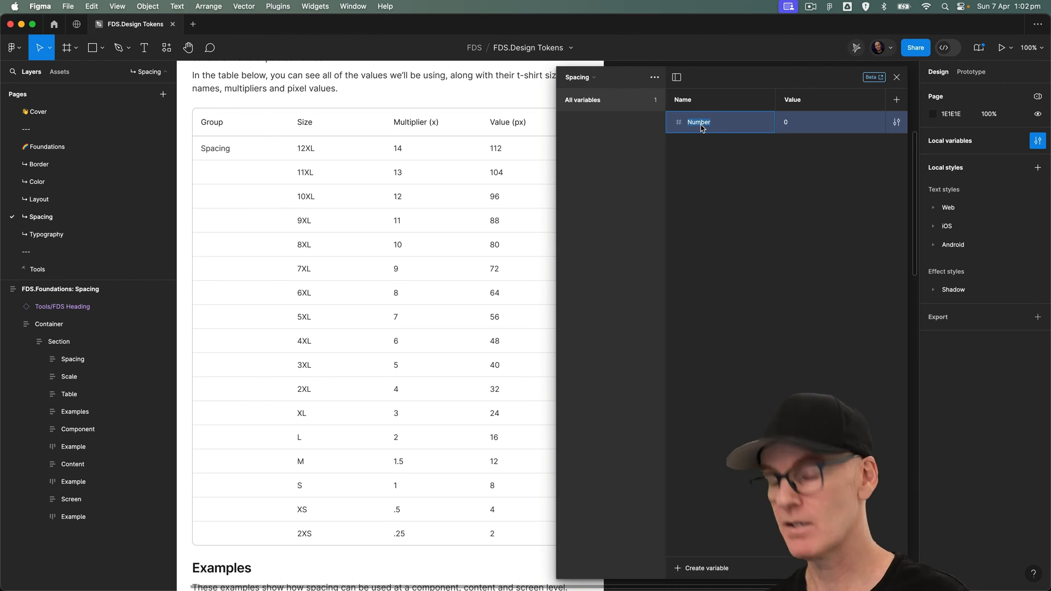
text(2)
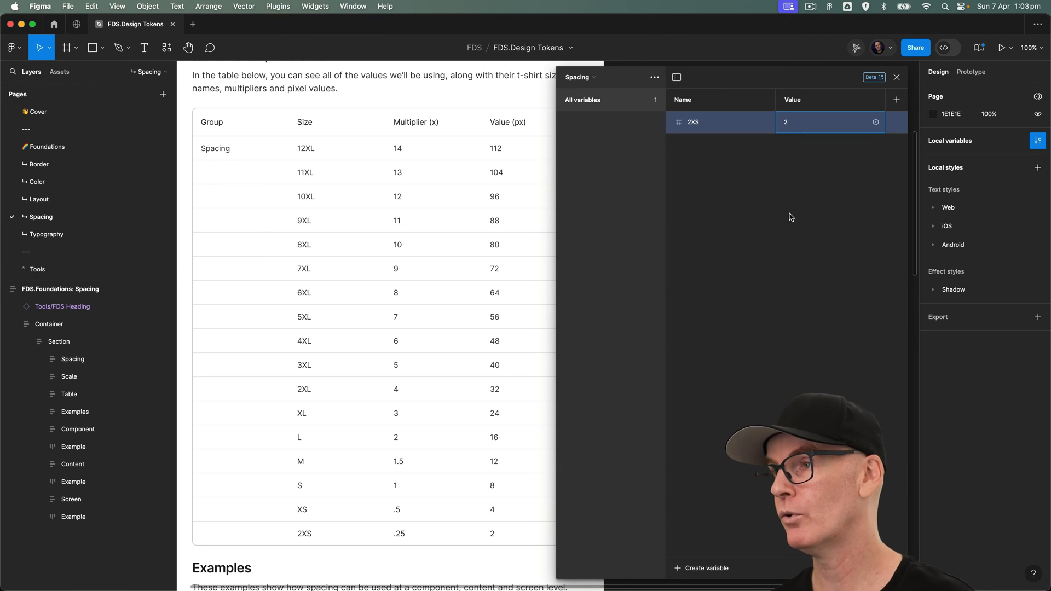
click(723, 166)
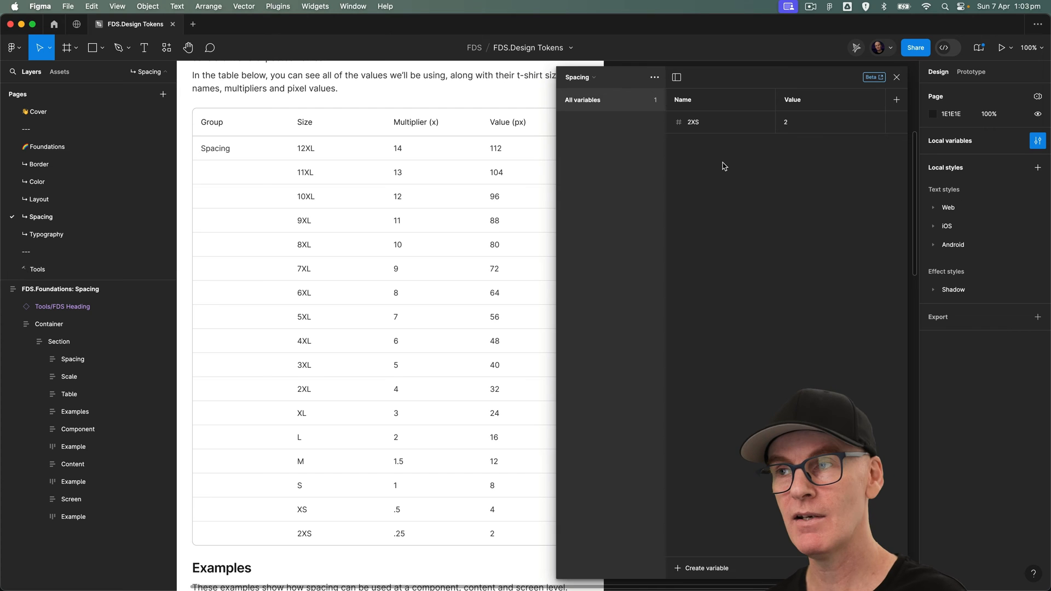
mouse_move(716, 125)
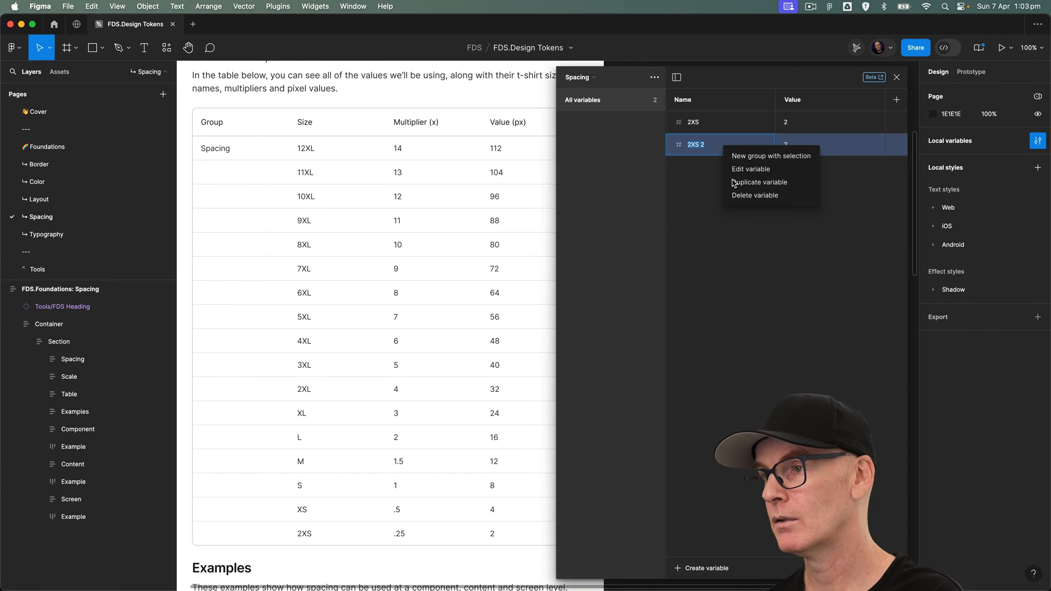
- Duplicate the 2XS variable repeatedly to build out the remaining size slots
click(760, 181)
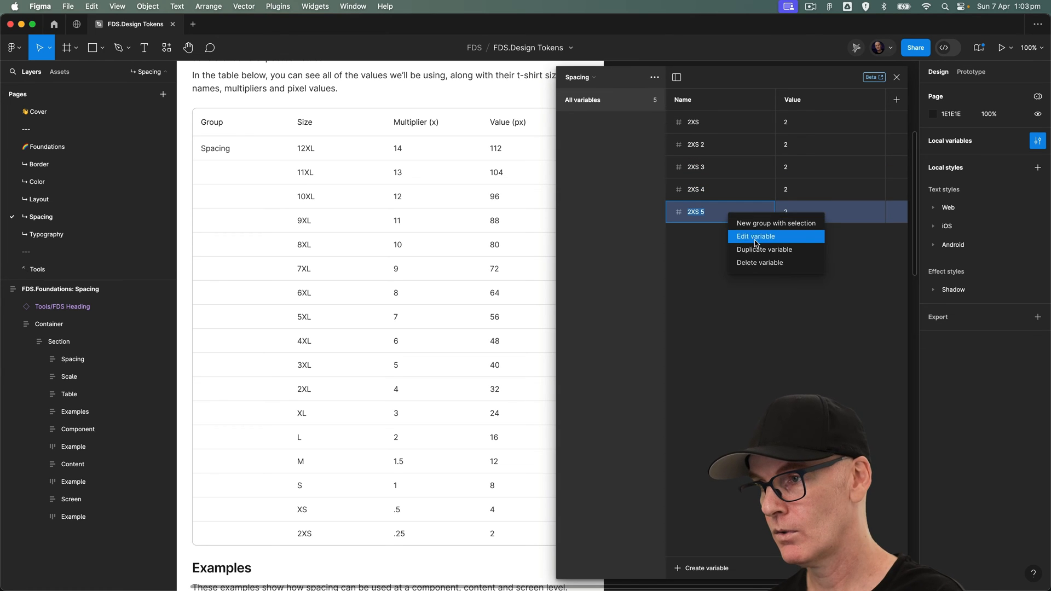
click(764, 249)
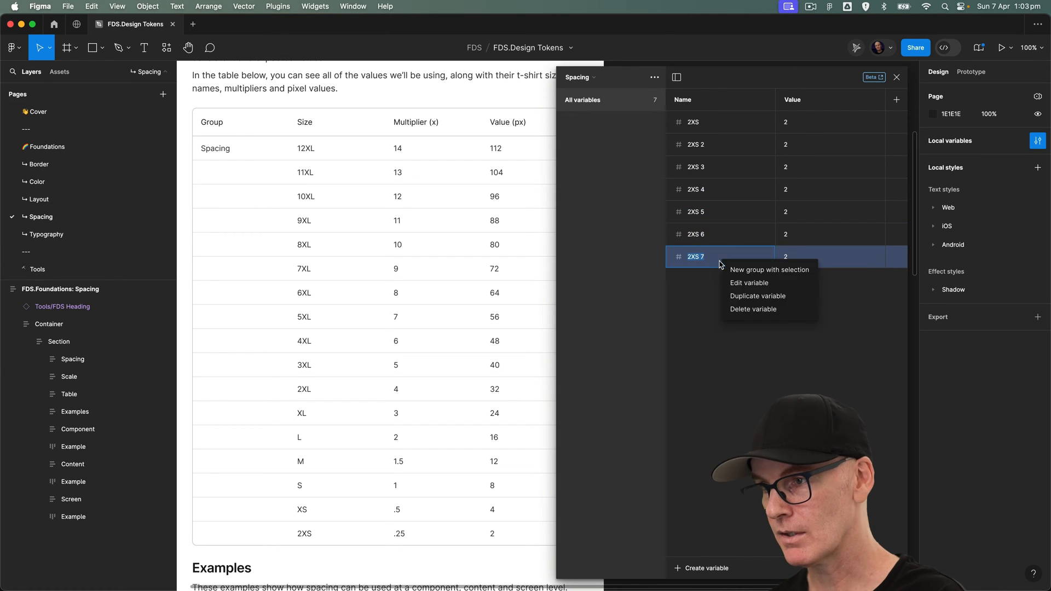
click(758, 295)
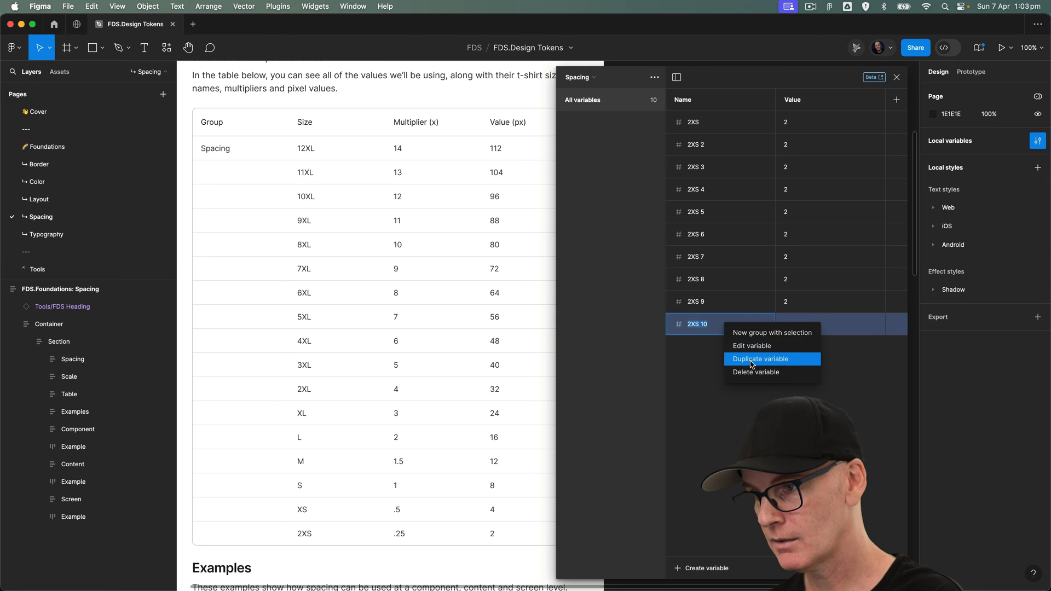
click(761, 359)
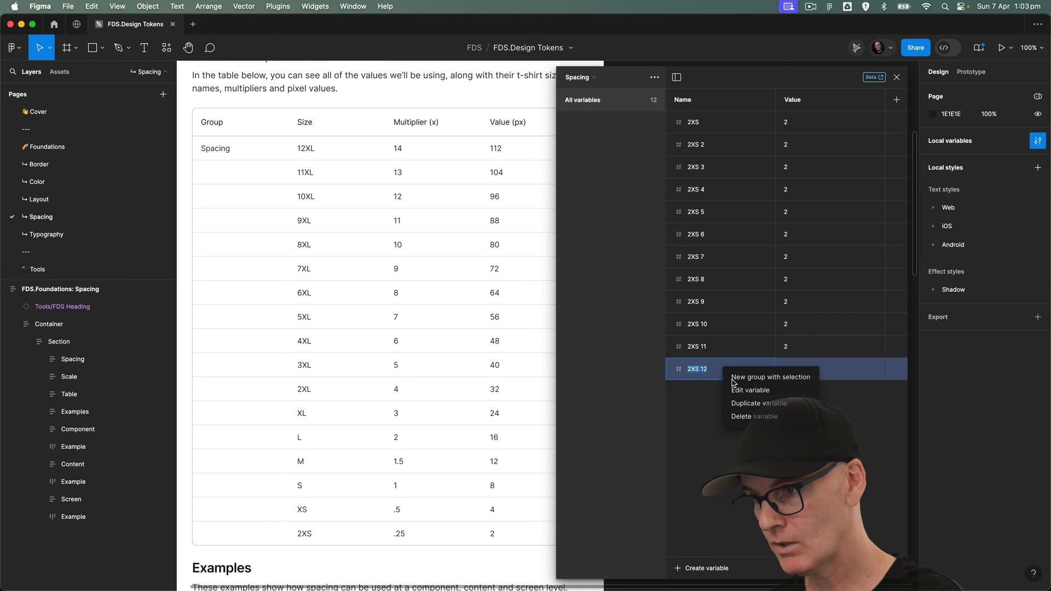
click(757, 403)
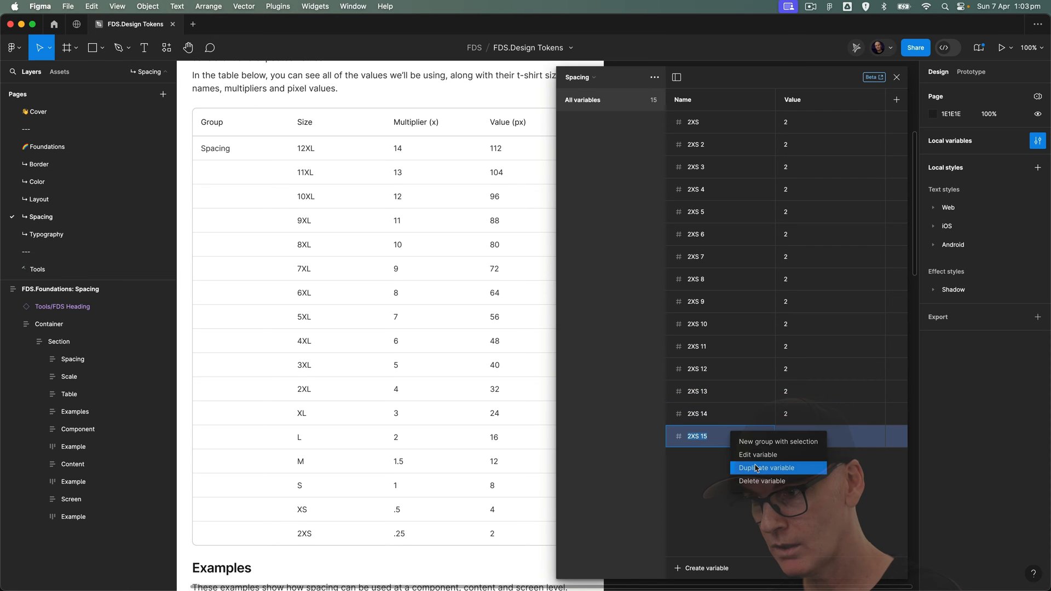
click(765, 467)
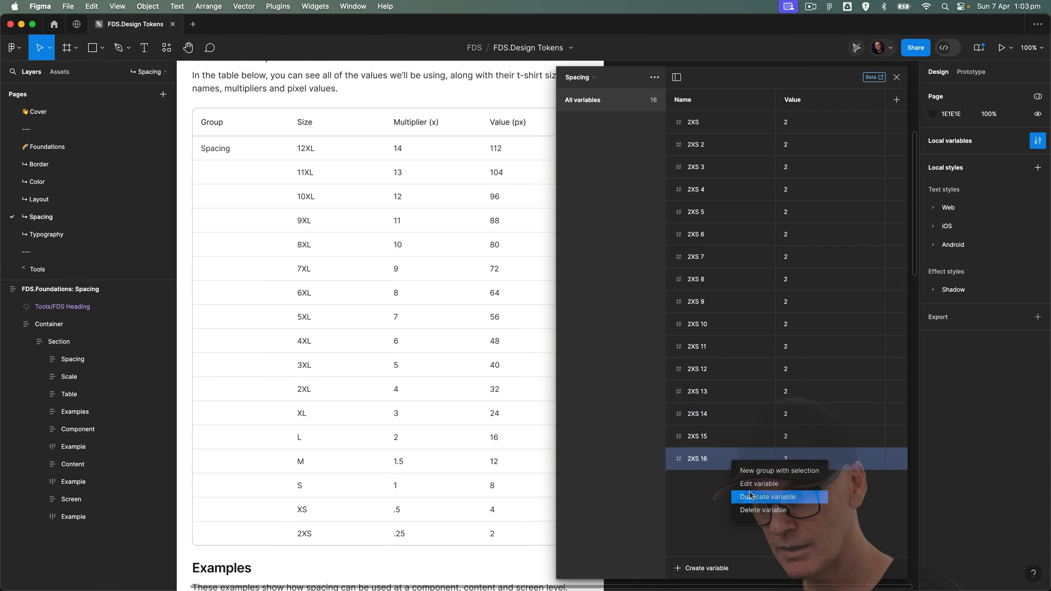
click(766, 497)
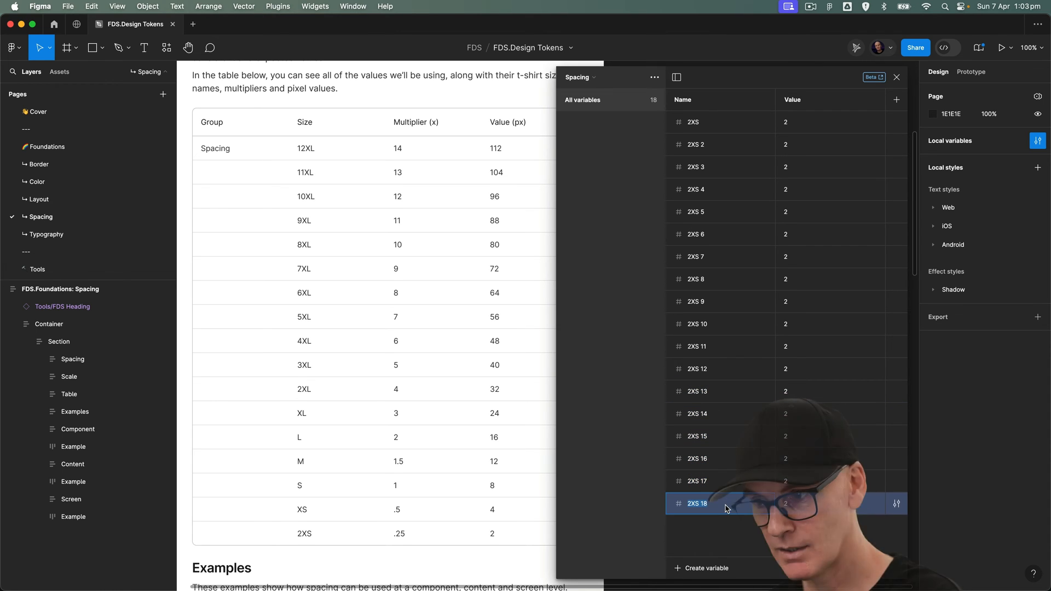
mouse_move(711, 513)
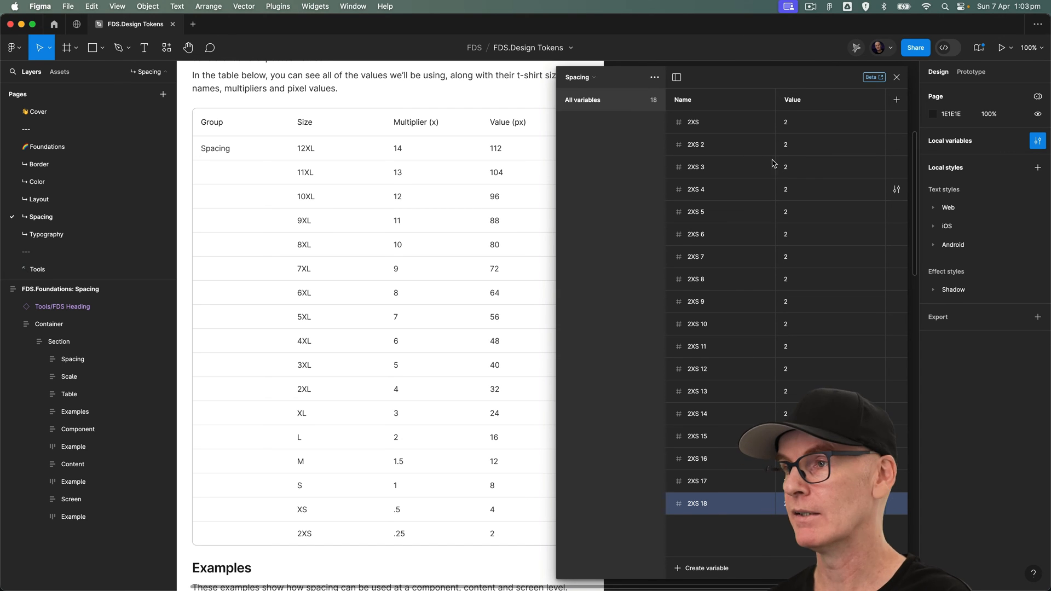
click(695, 144)
text(XS)
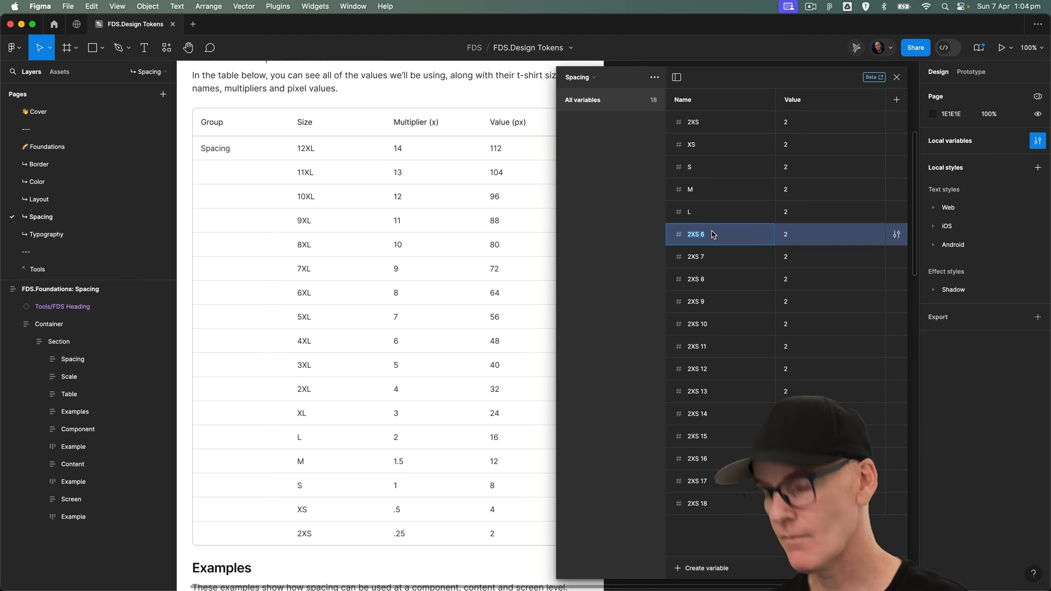
- Rename the duplicated variables to XS, S, M, L, XL, 2XL through 12XL (e.g. 10XL)
click(695, 256)
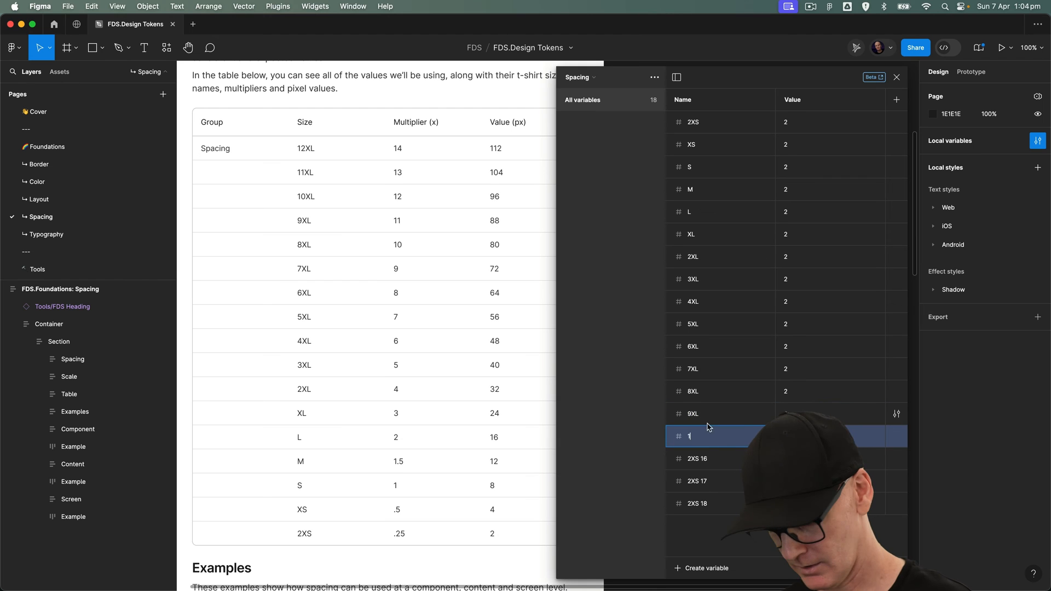
text(10XL)
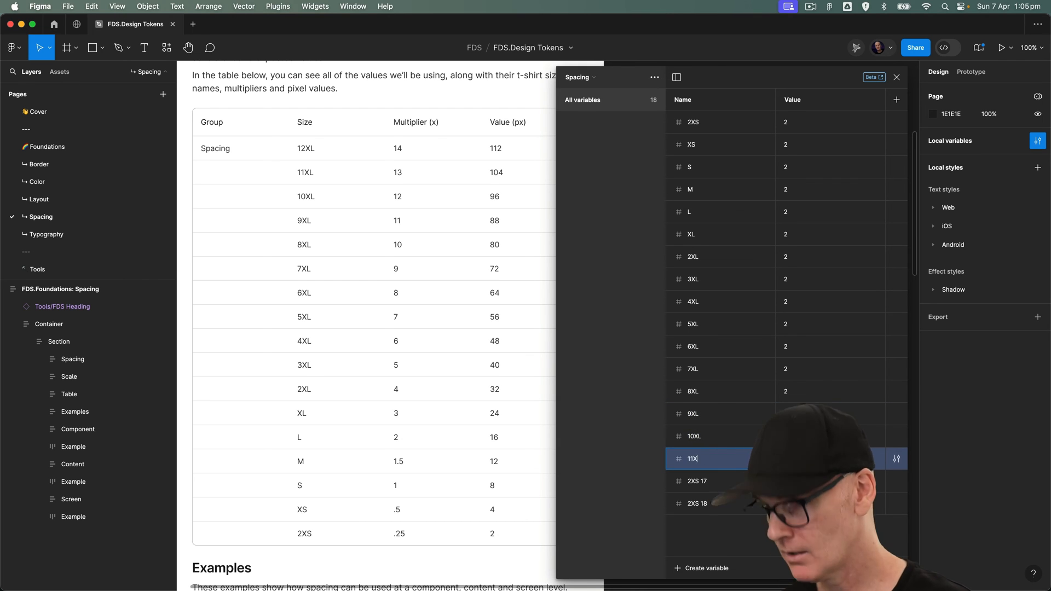
click(697, 482)
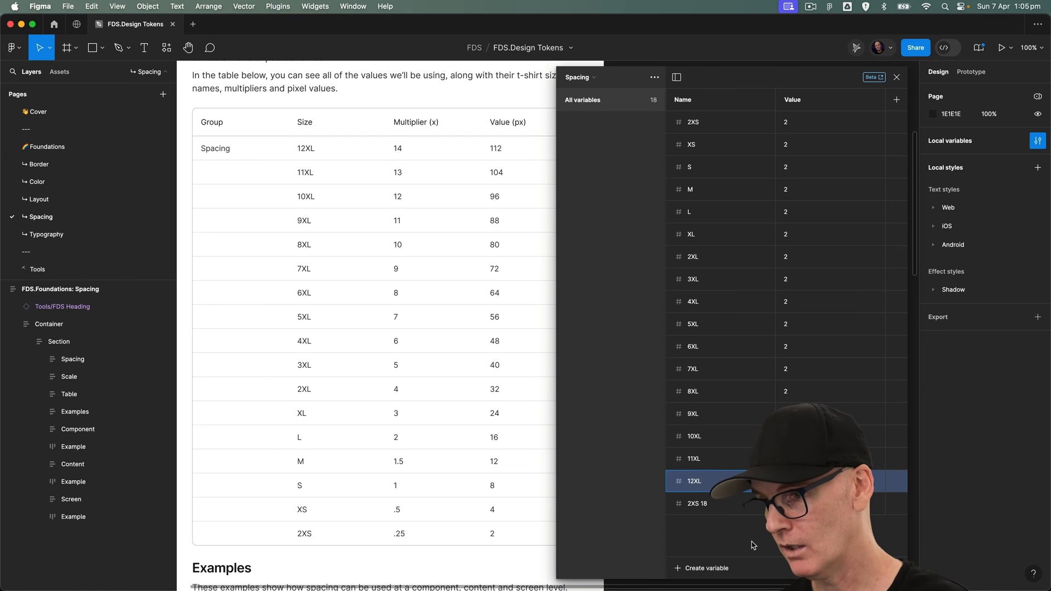
right_click(697, 504)
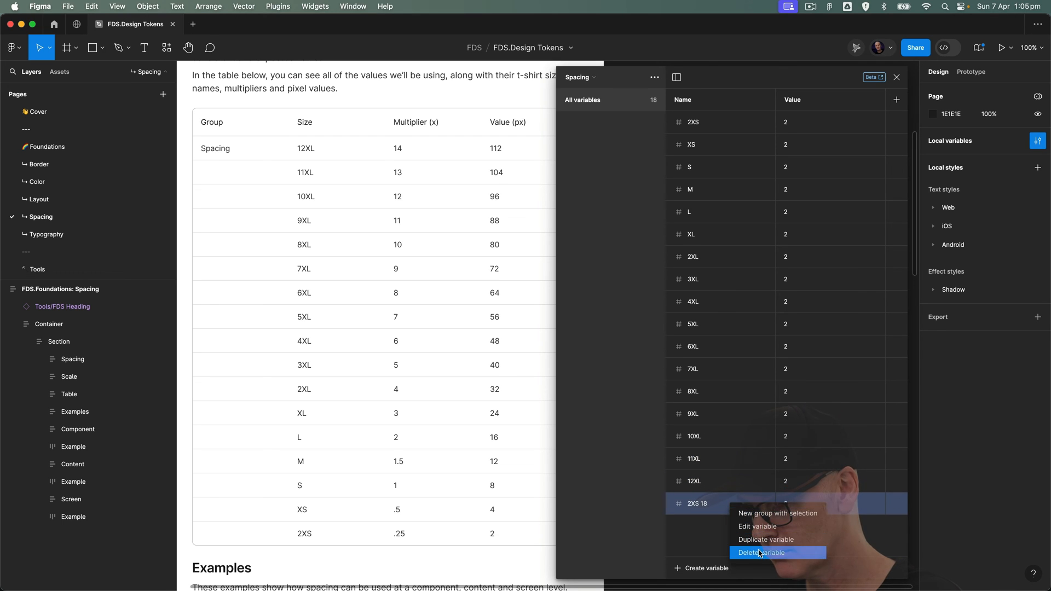
- Delete the leftover 2XS 18 copy and set 10XL's value to 96
click(762, 551)
text(88)
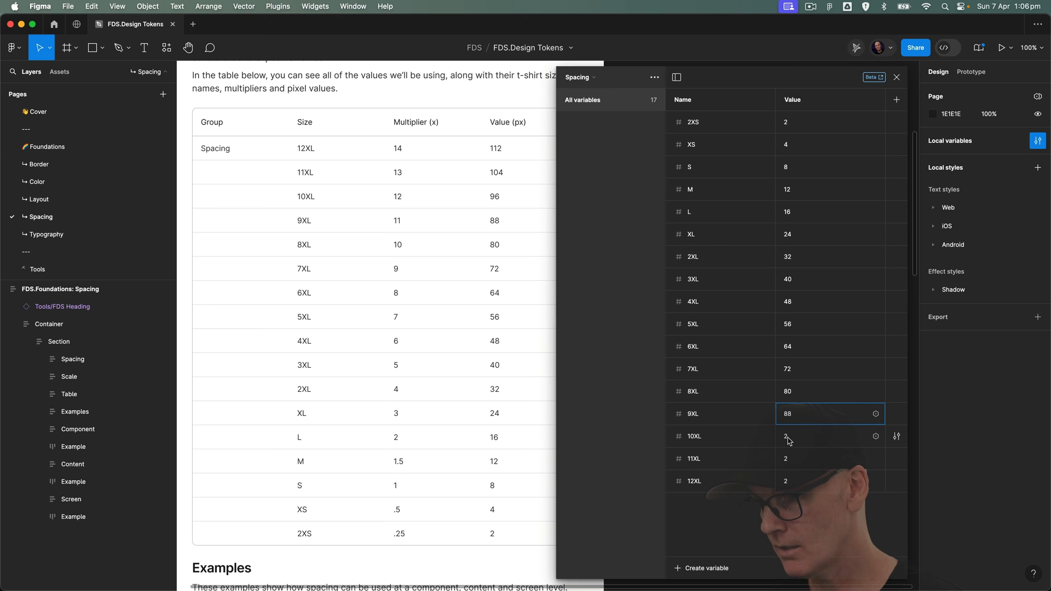
click(829, 436)
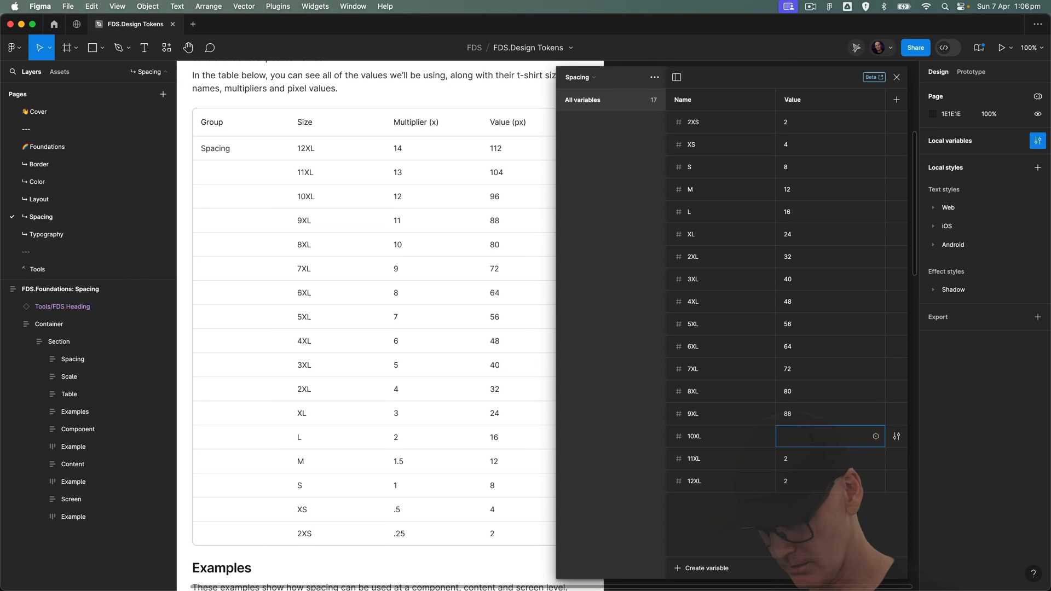
text(96)
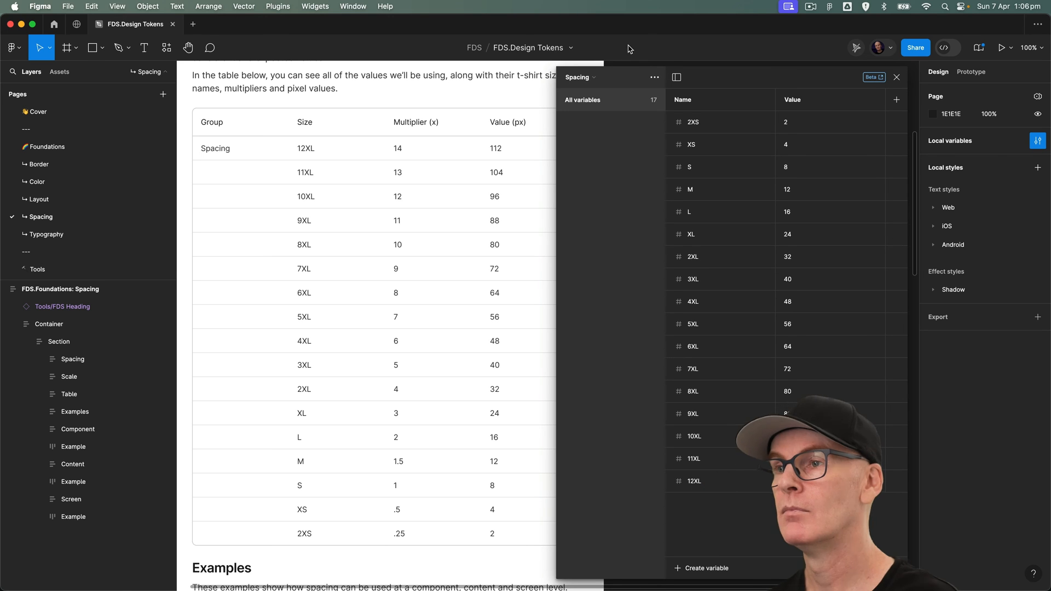
- Group all seventeen size variables into a group named 'Space' and close the variables window
click(720, 122)
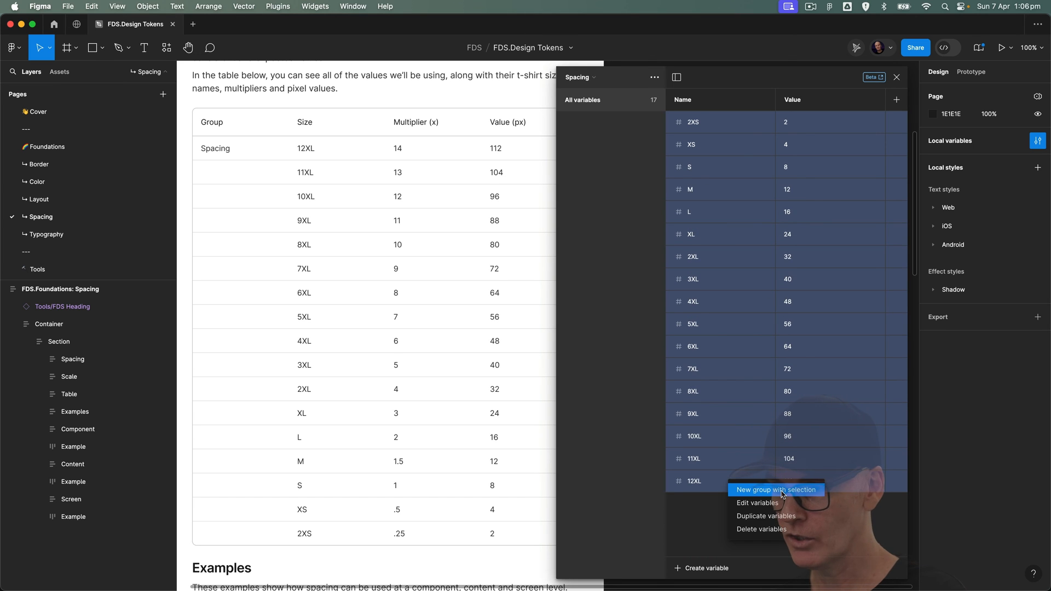
click(775, 489)
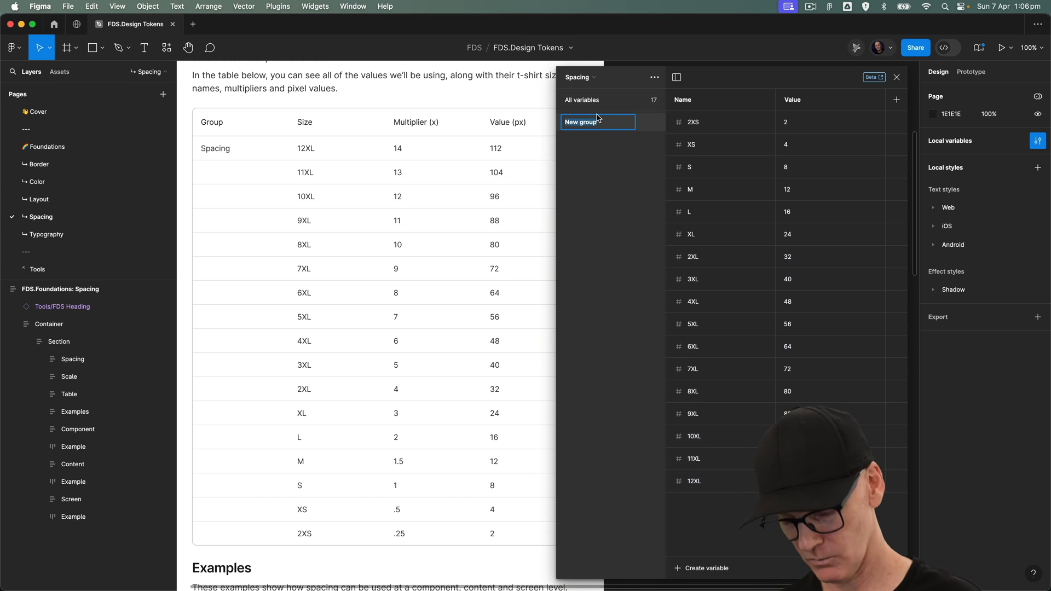
text(Space)
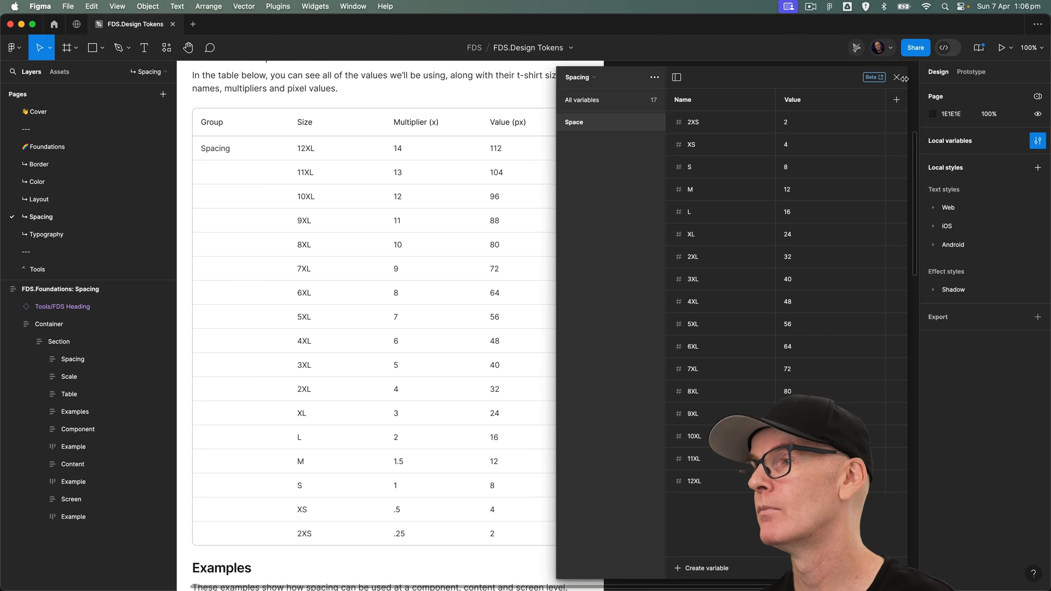
click(897, 77)
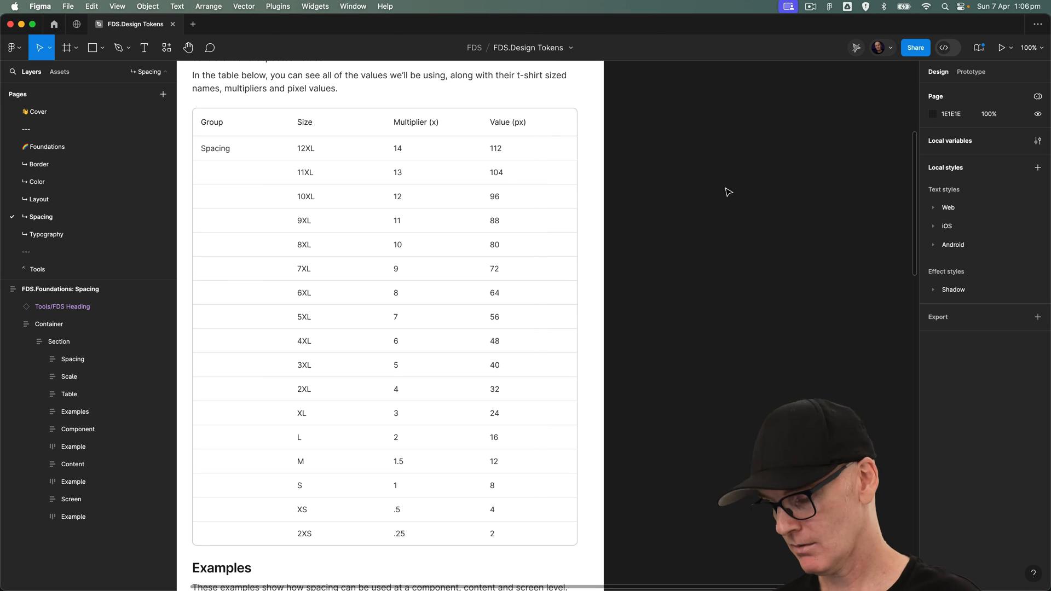
- Scroll to the Content card and select its Container layer with 16px padding
scroll(down, 3)
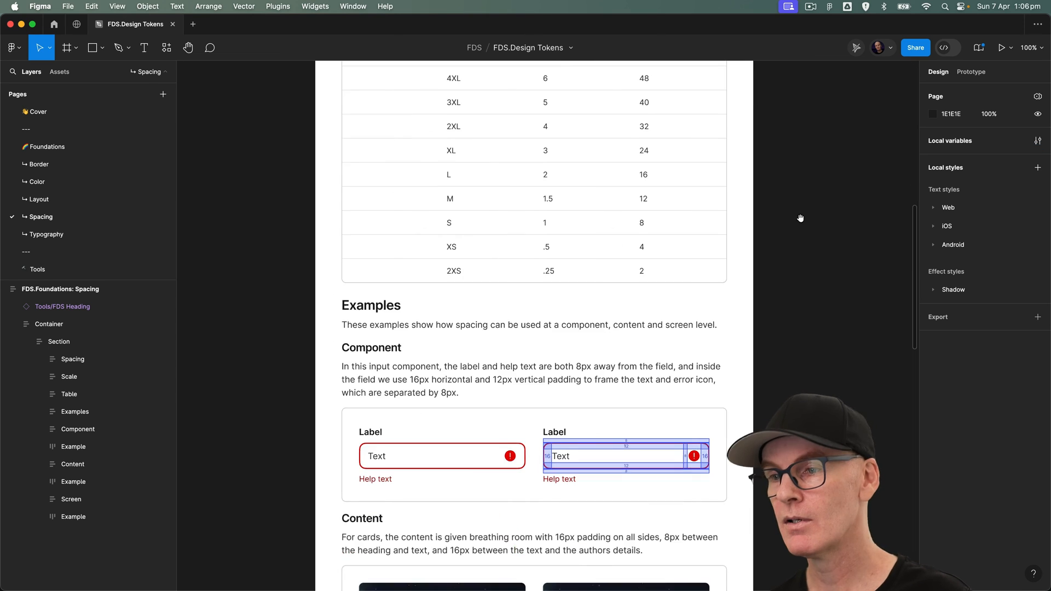
scroll(down, 3)
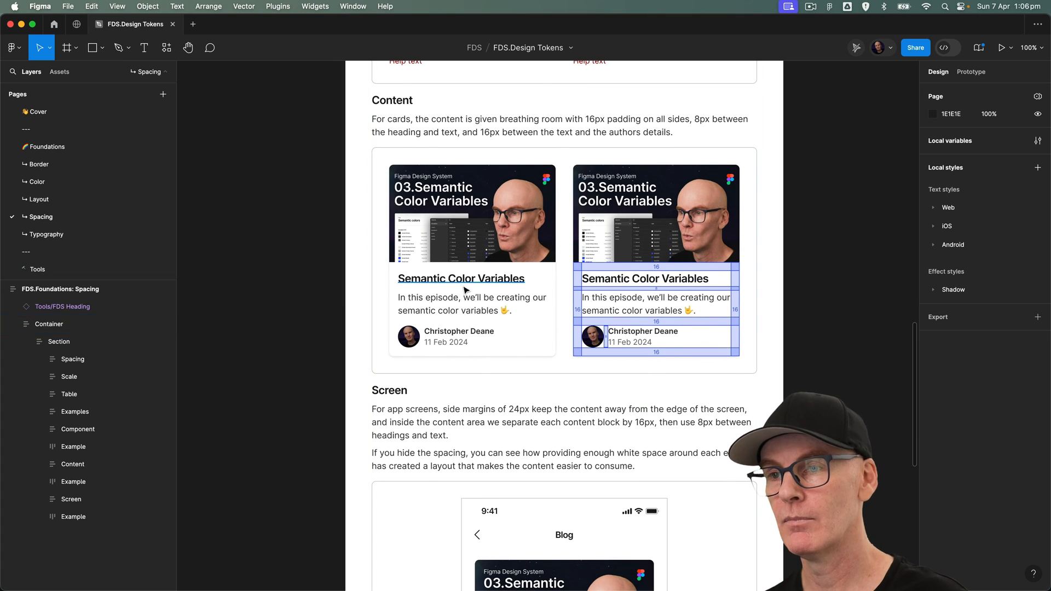
click(461, 278)
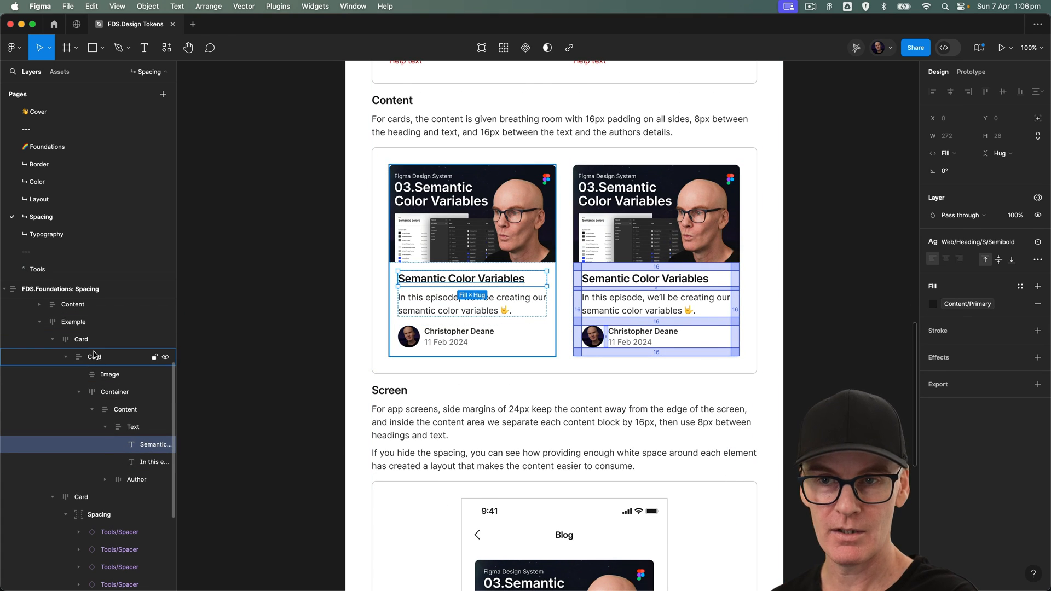
click(94, 357)
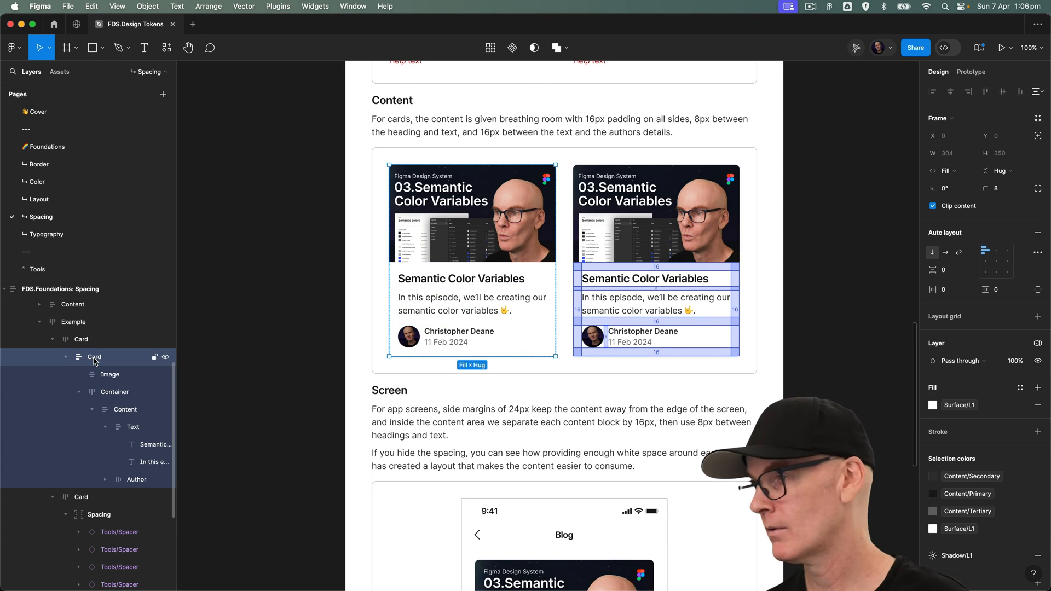
click(115, 392)
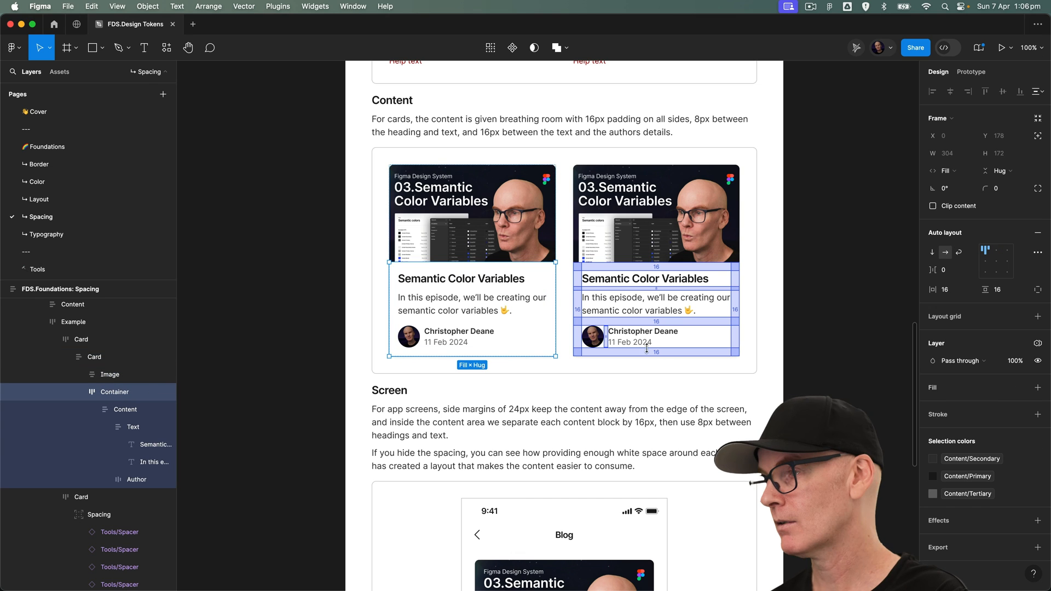
- Review the variables available for the container's vertical padding without applying one
click(944, 289)
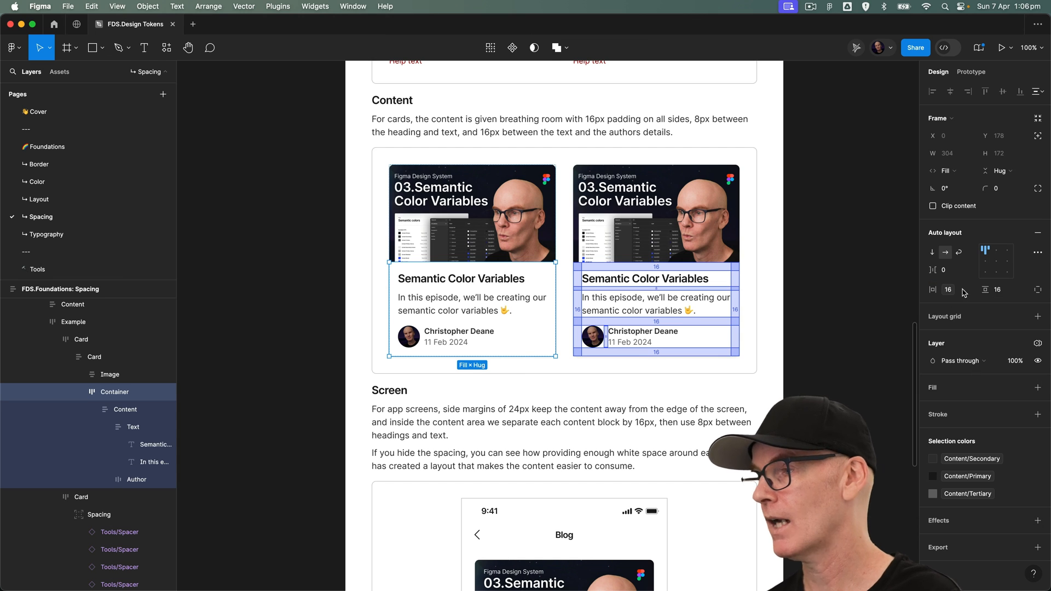
click(1036, 289)
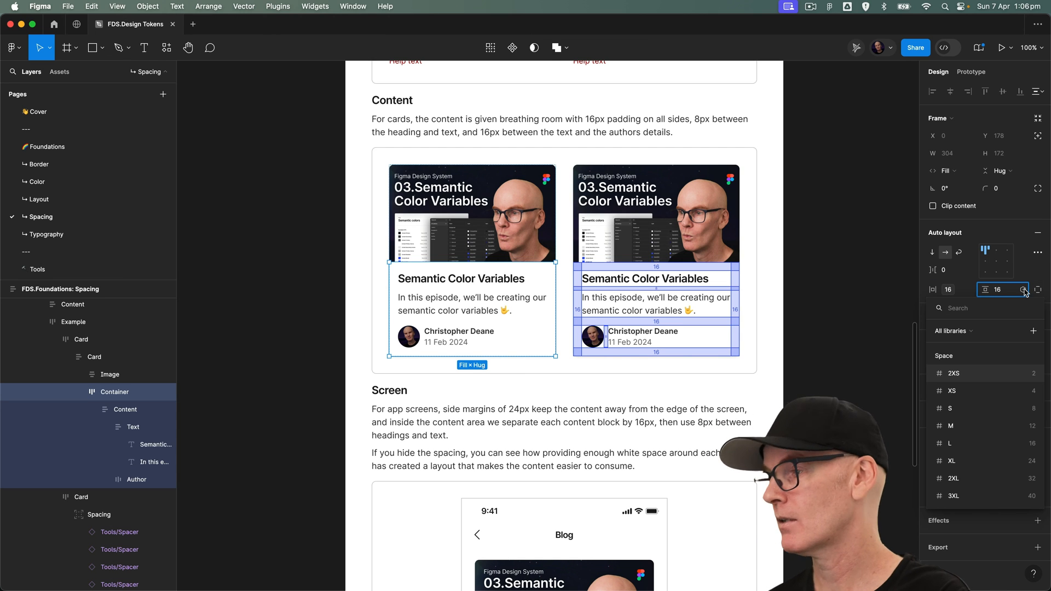
click(833, 307)
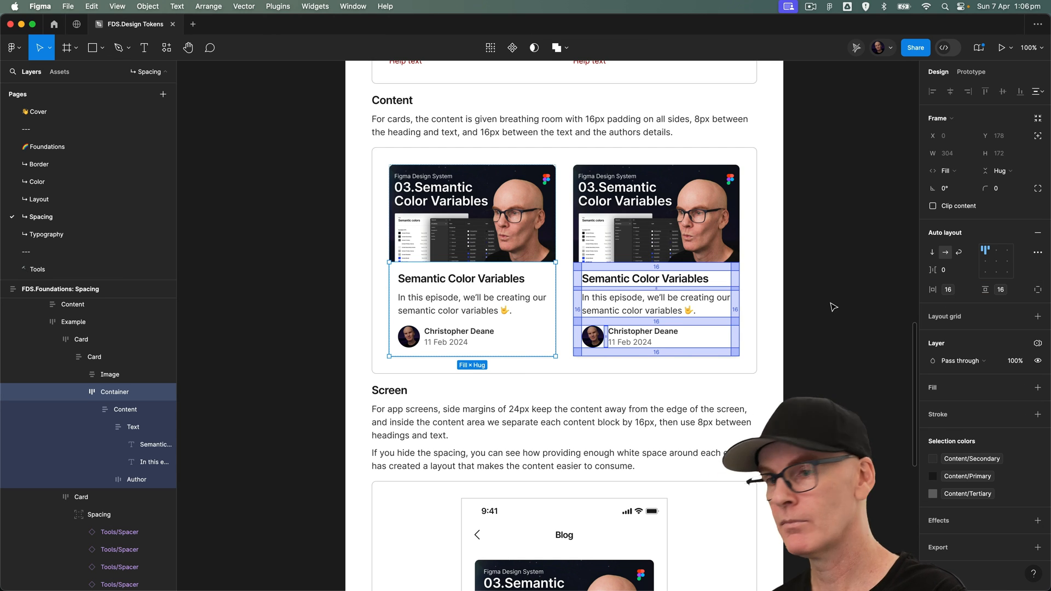
click(125, 410)
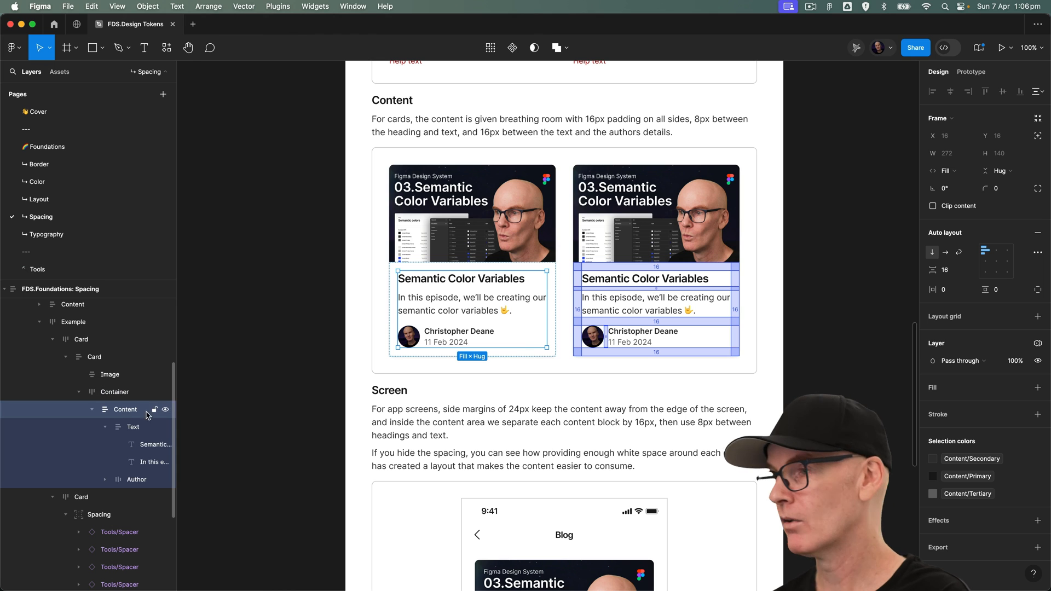
click(943, 269)
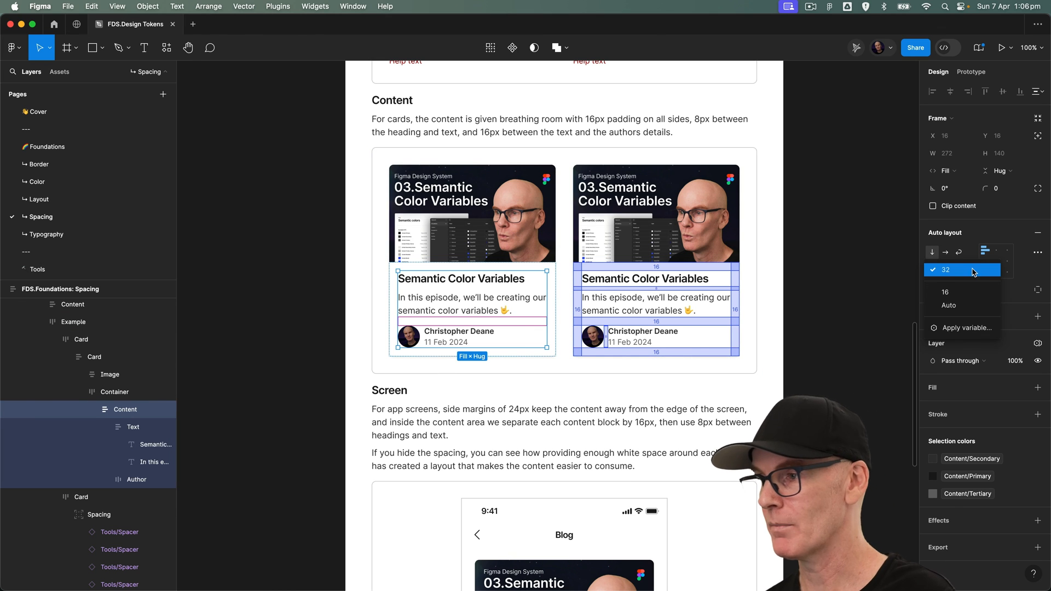
click(965, 328)
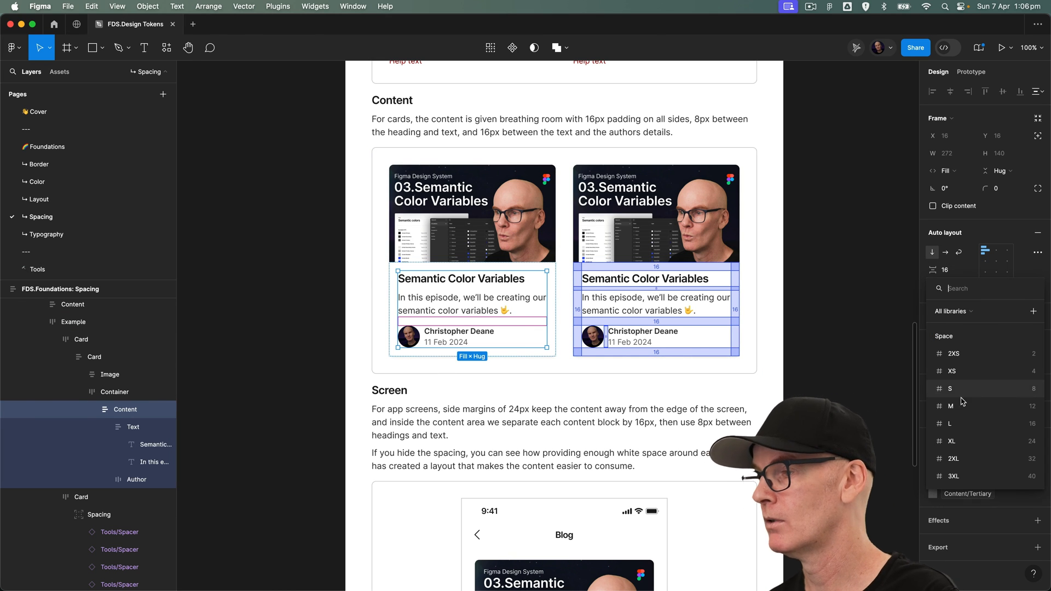
click(133, 427)
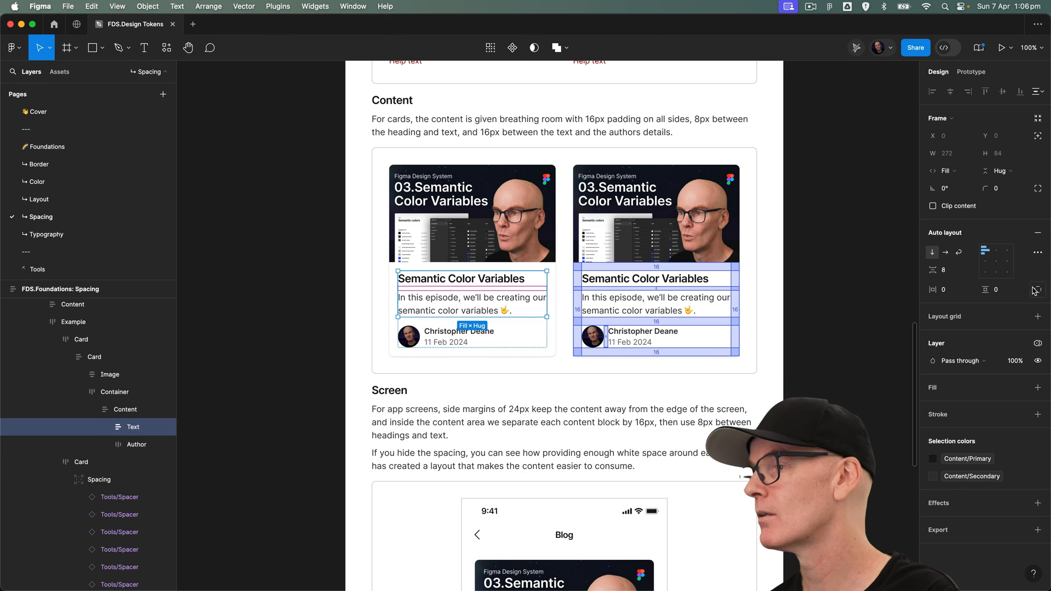
click(1038, 289)
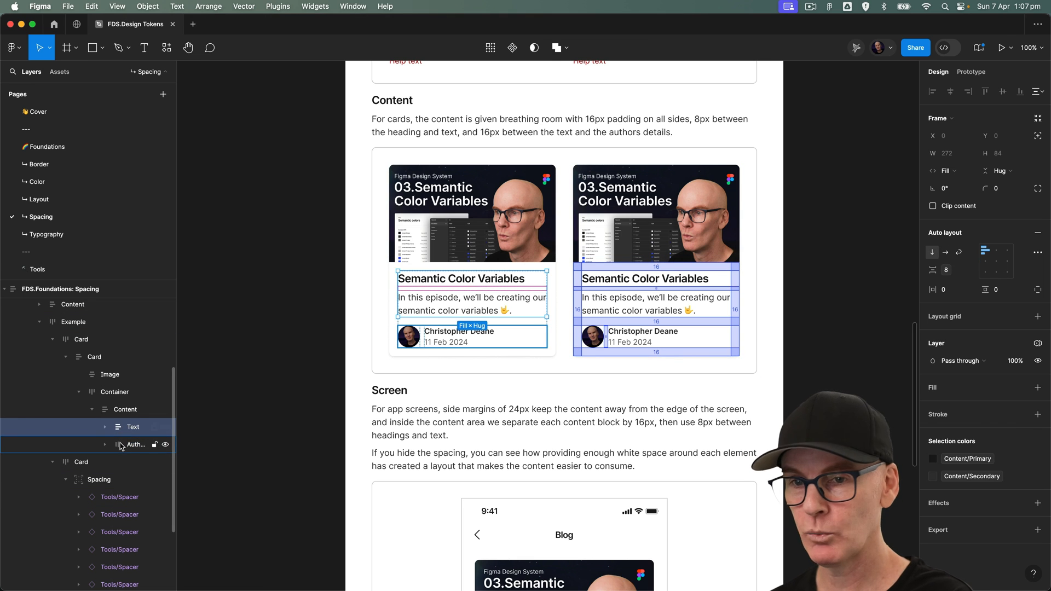
click(135, 444)
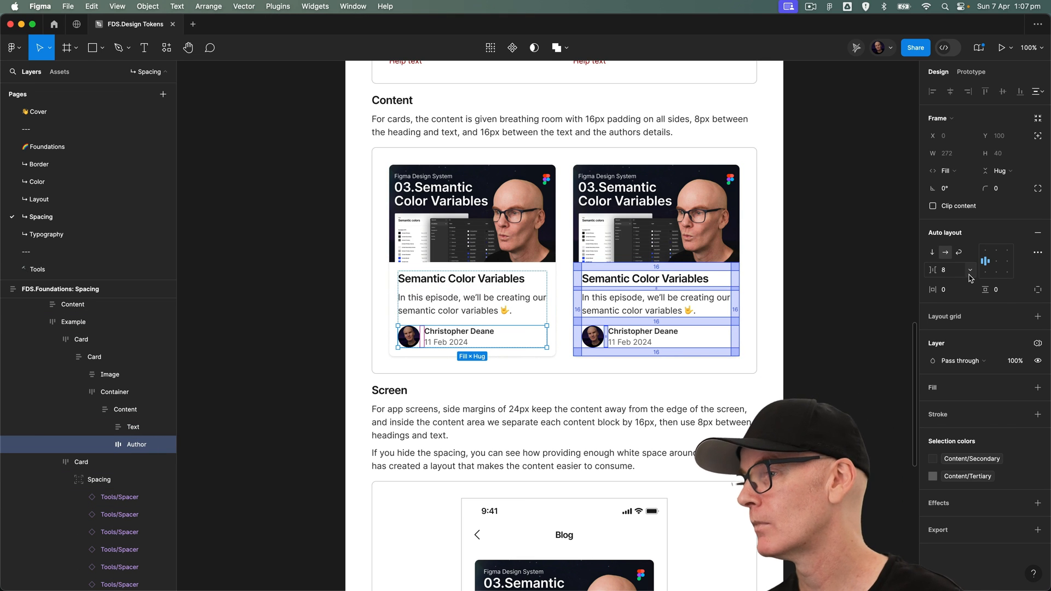
click(969, 269)
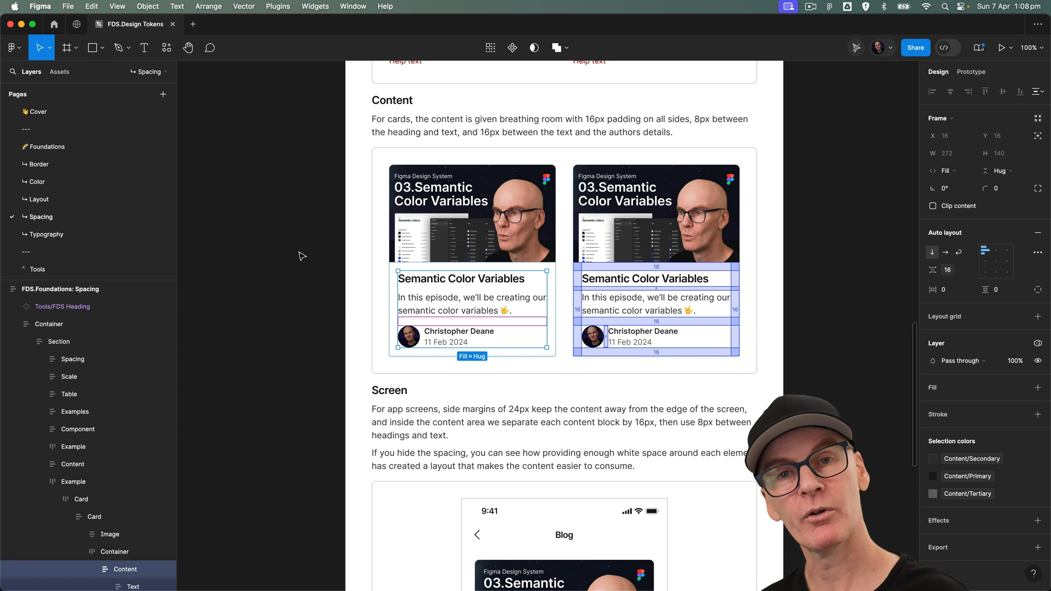
mouse_move(950, 60)
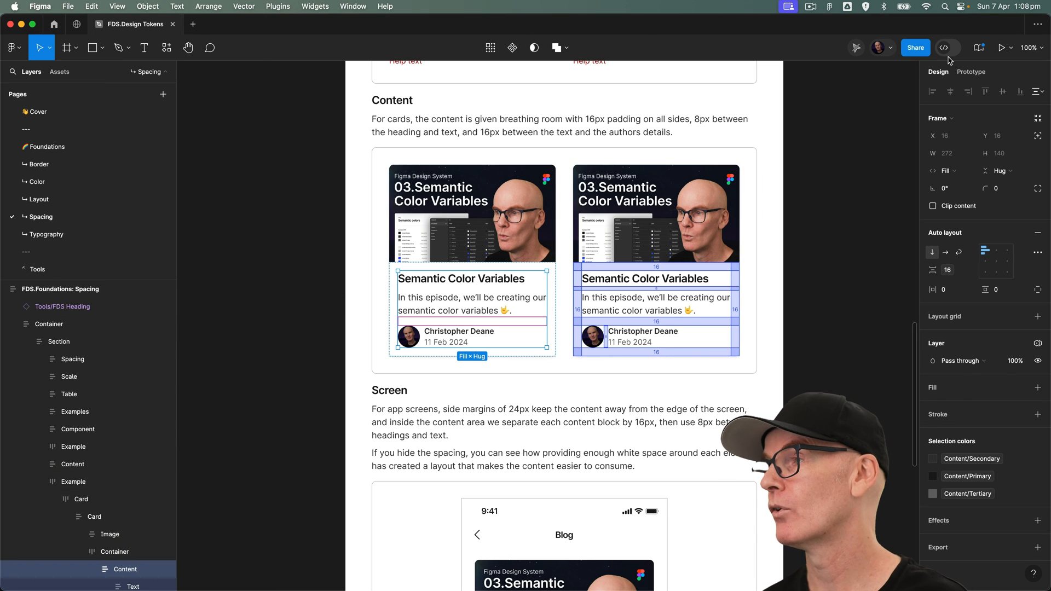
- Reopen the Spacing collection showing the Space group from 2XS (2) to 12XL (112)
click(947, 47)
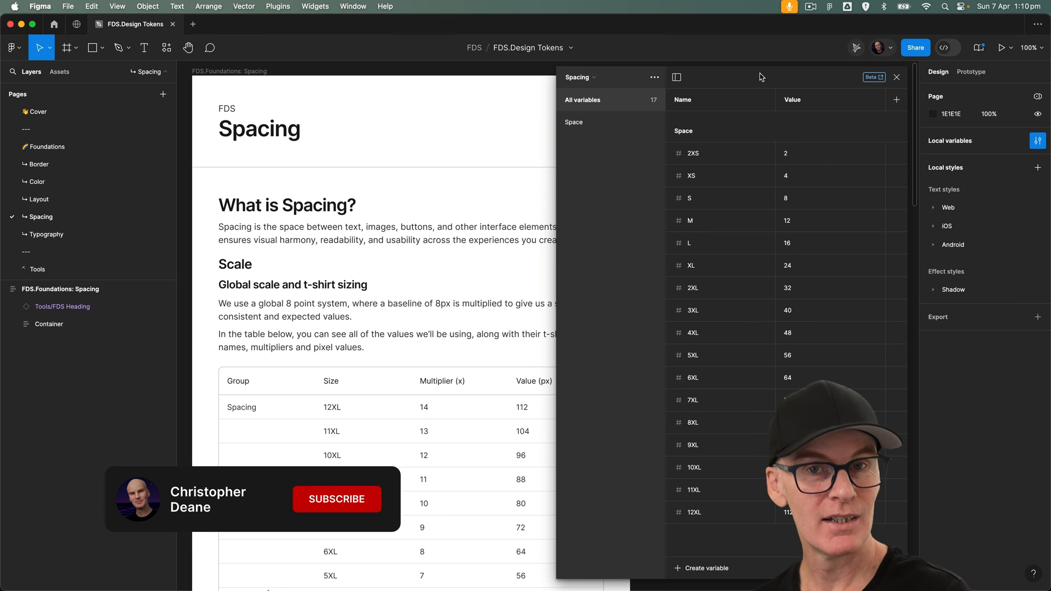
click(336, 499)
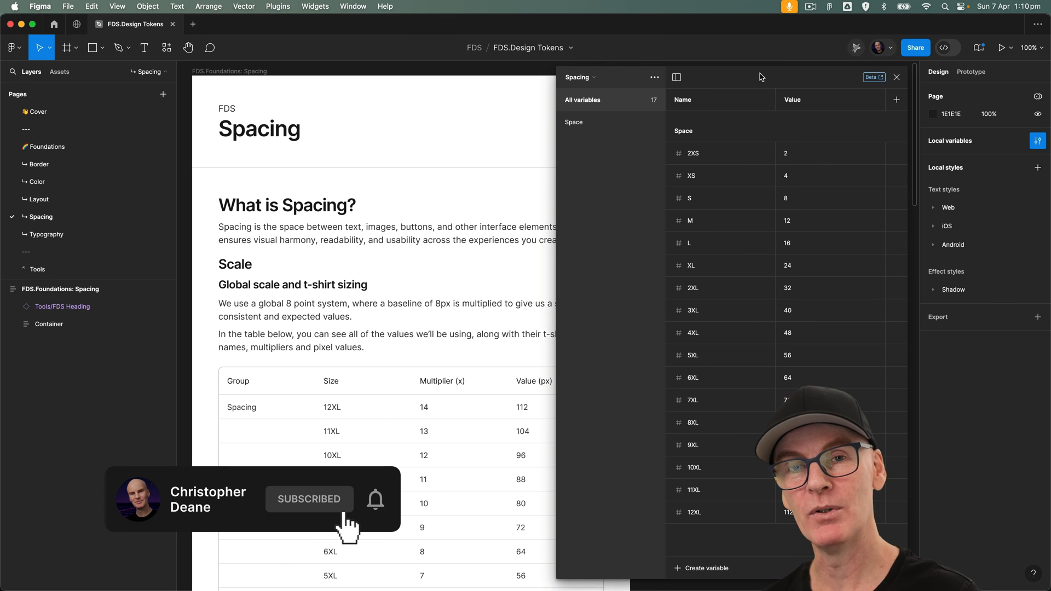